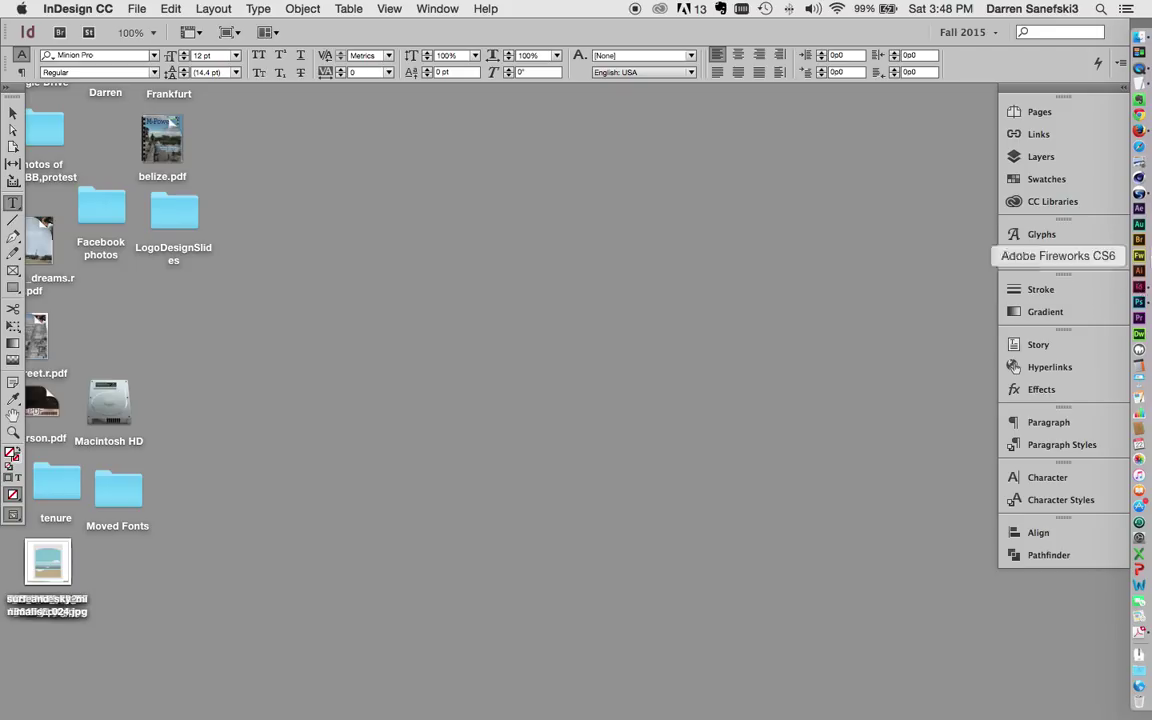
pyautogui.moveTo(60, 8)
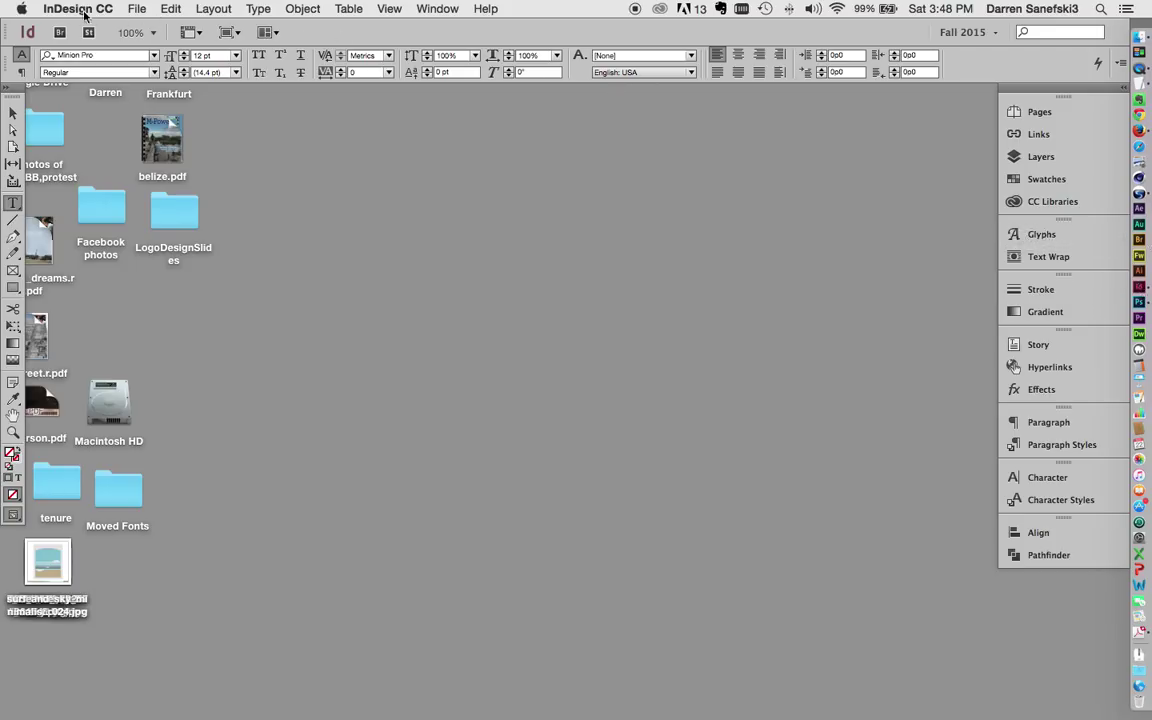
# Show the File menu's New choices for Document, Book and Library.
pyautogui.click(144, 8)
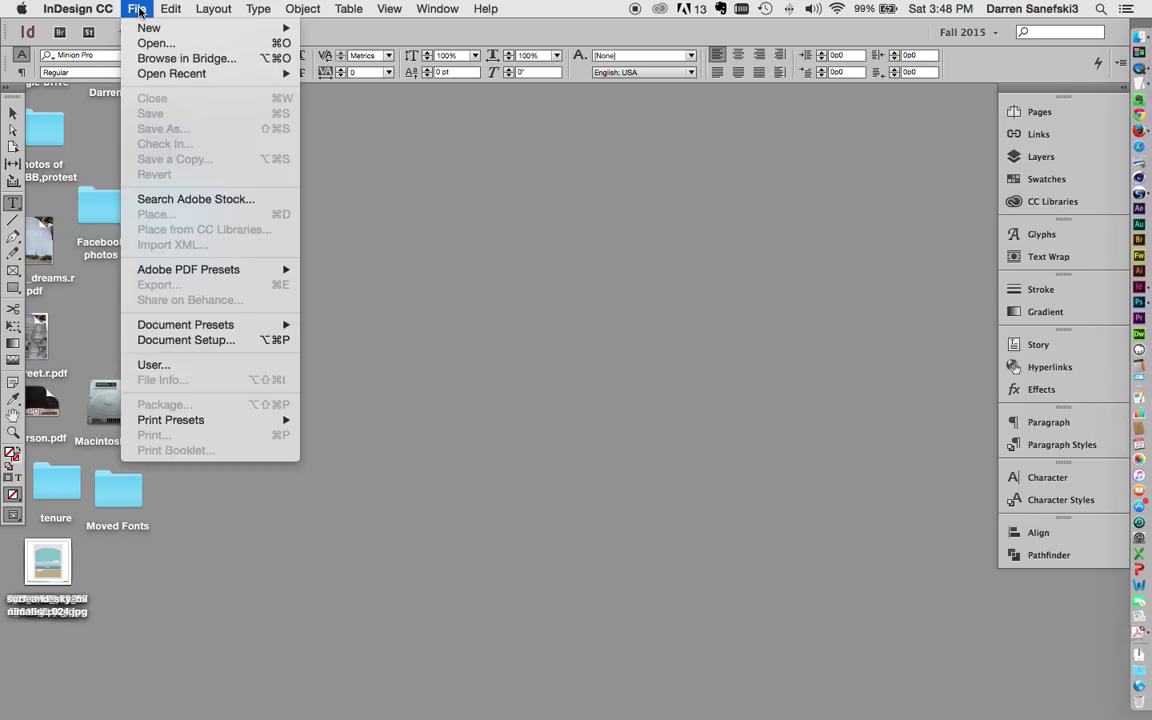
pyautogui.moveTo(180, 38)
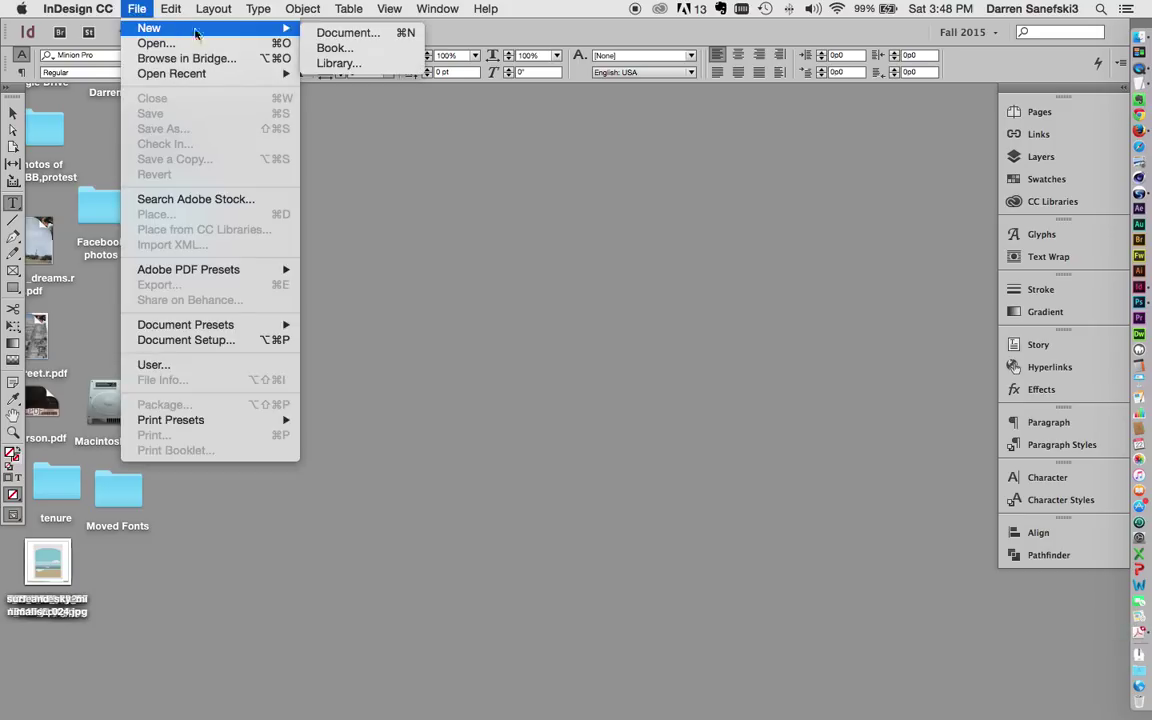
pyautogui.moveTo(378, 32)
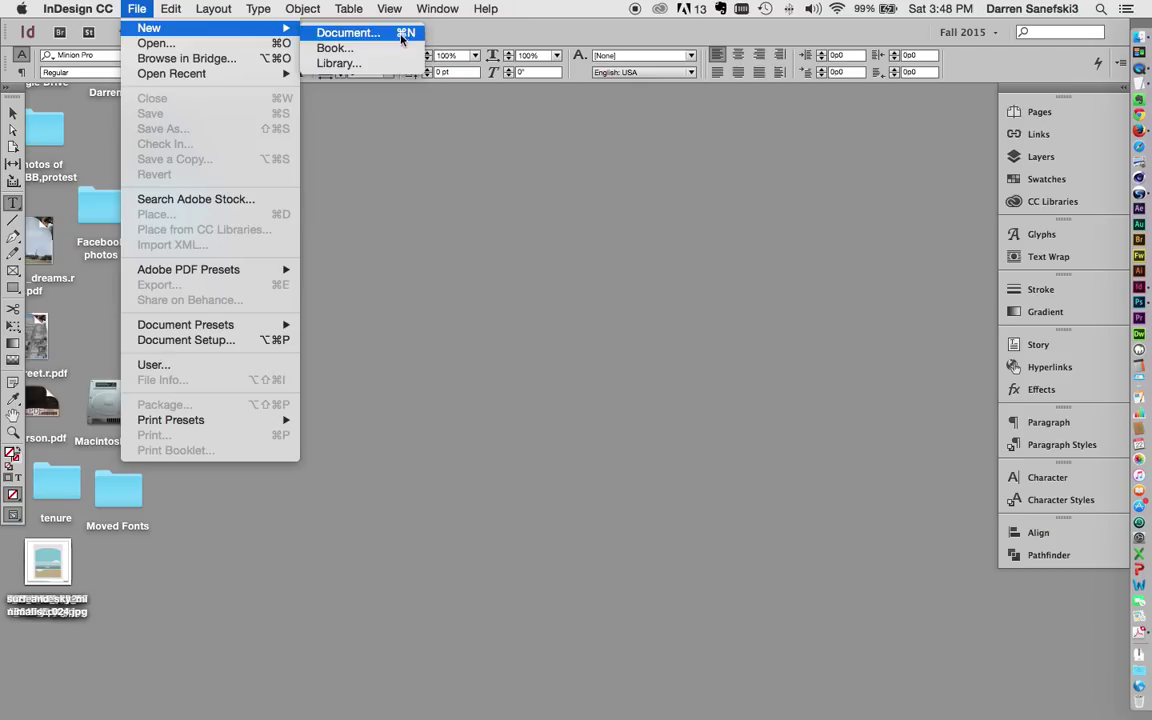
pyautogui.moveTo(408, 36)
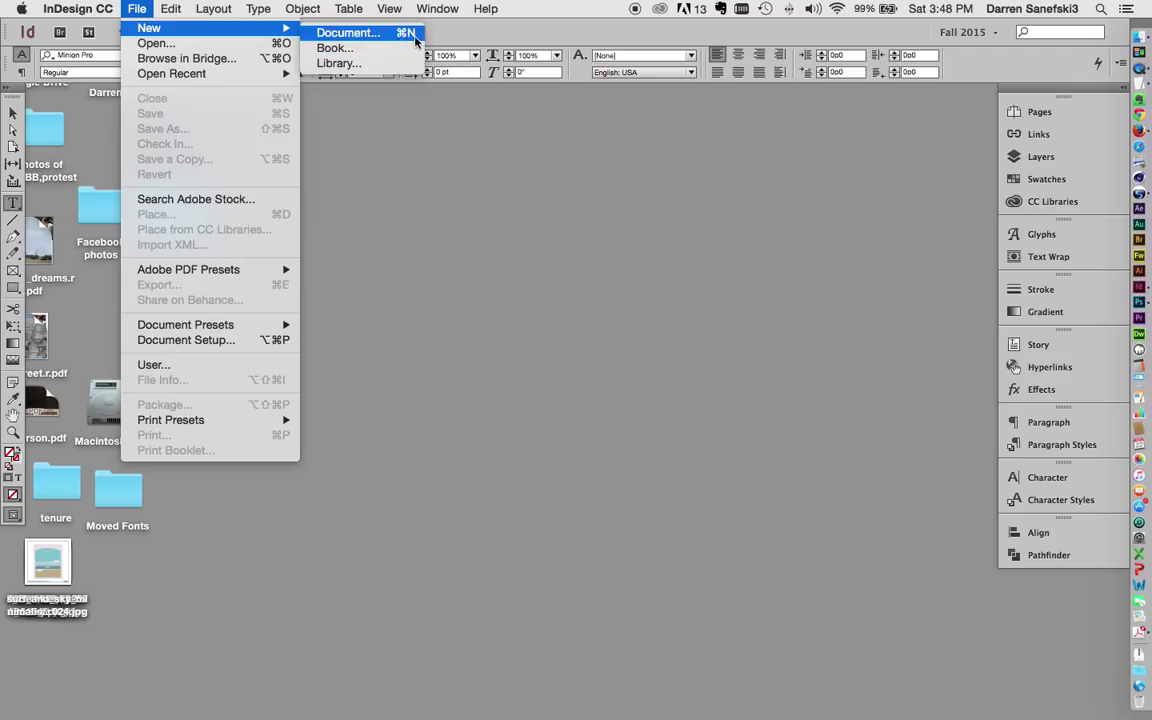
pyautogui.moveTo(408, 36)
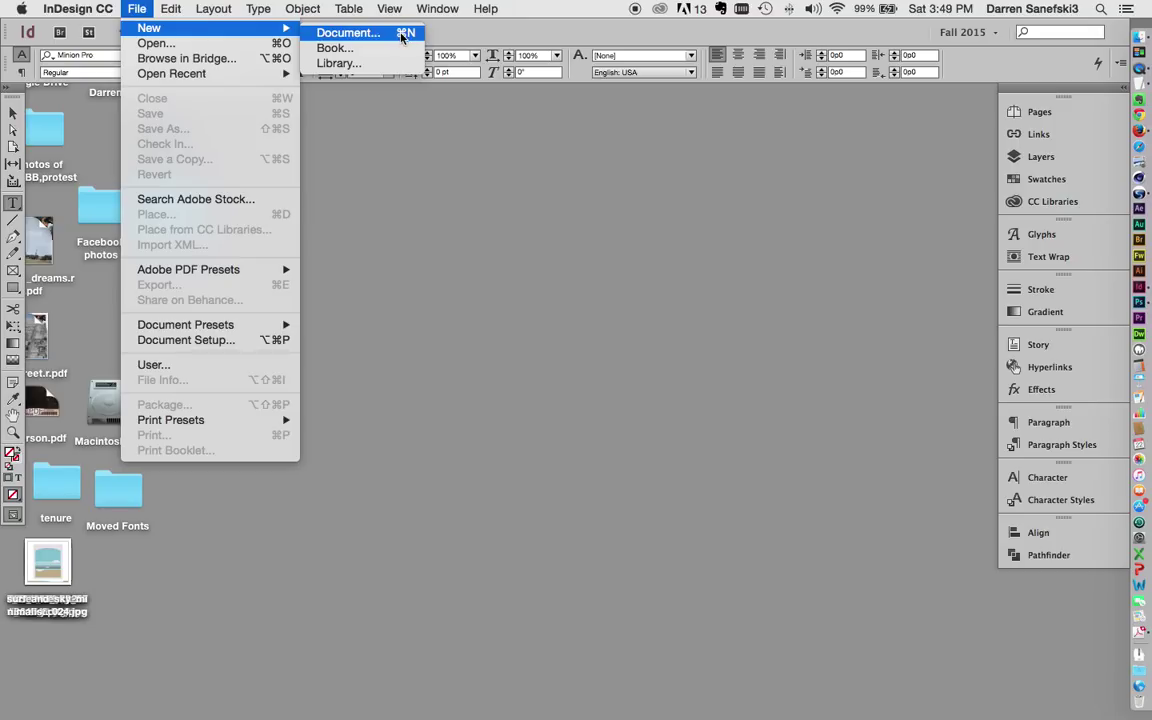
pyautogui.moveTo(412, 34)
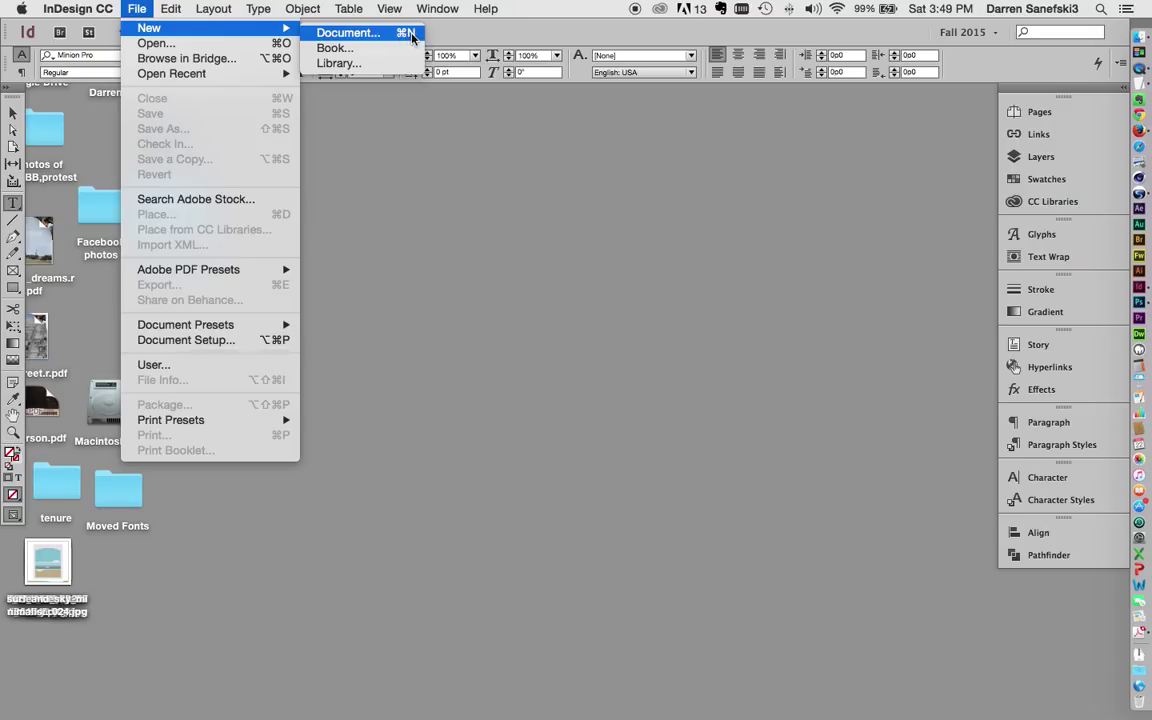
pyautogui.moveTo(404, 32)
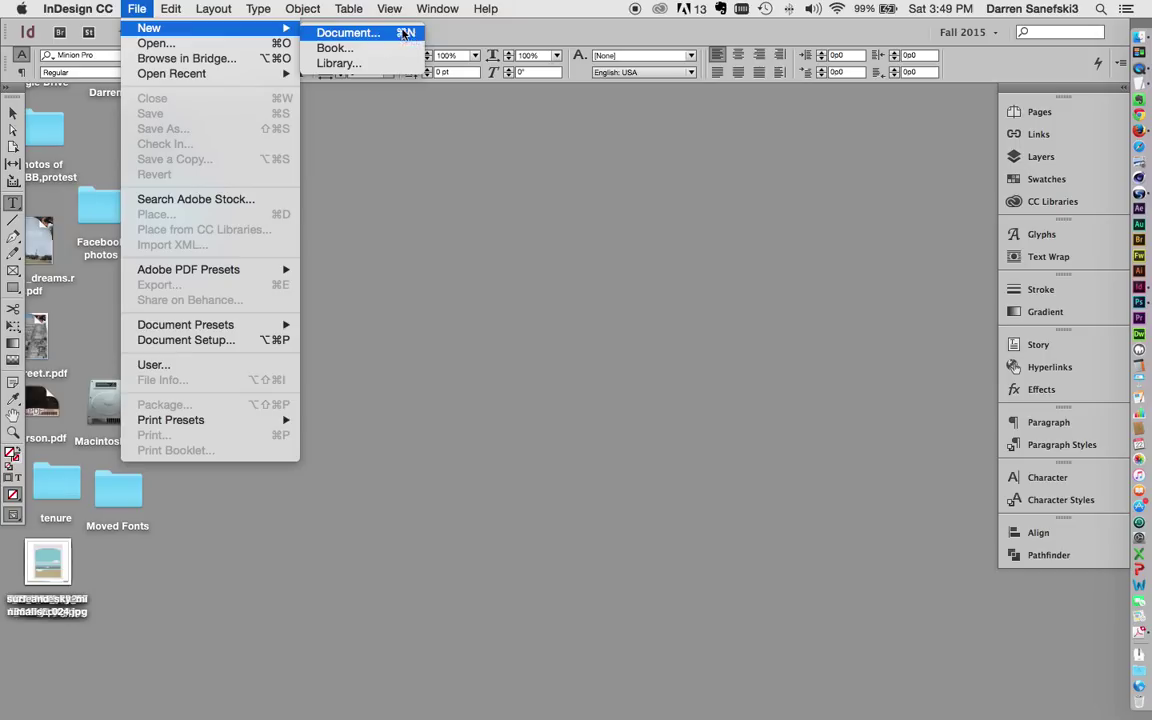
pyautogui.moveTo(406, 36)
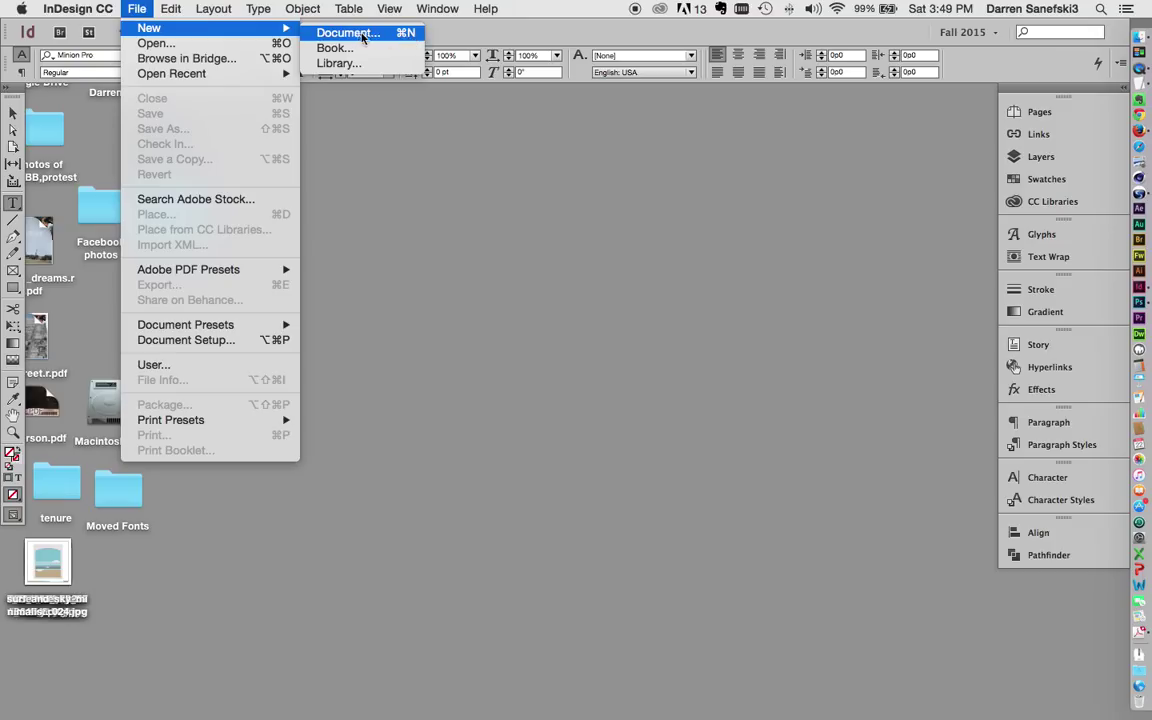
# Start a new document, reviewing presets and intents while keeping Print intent and Letter size.
pyautogui.click(344, 36)
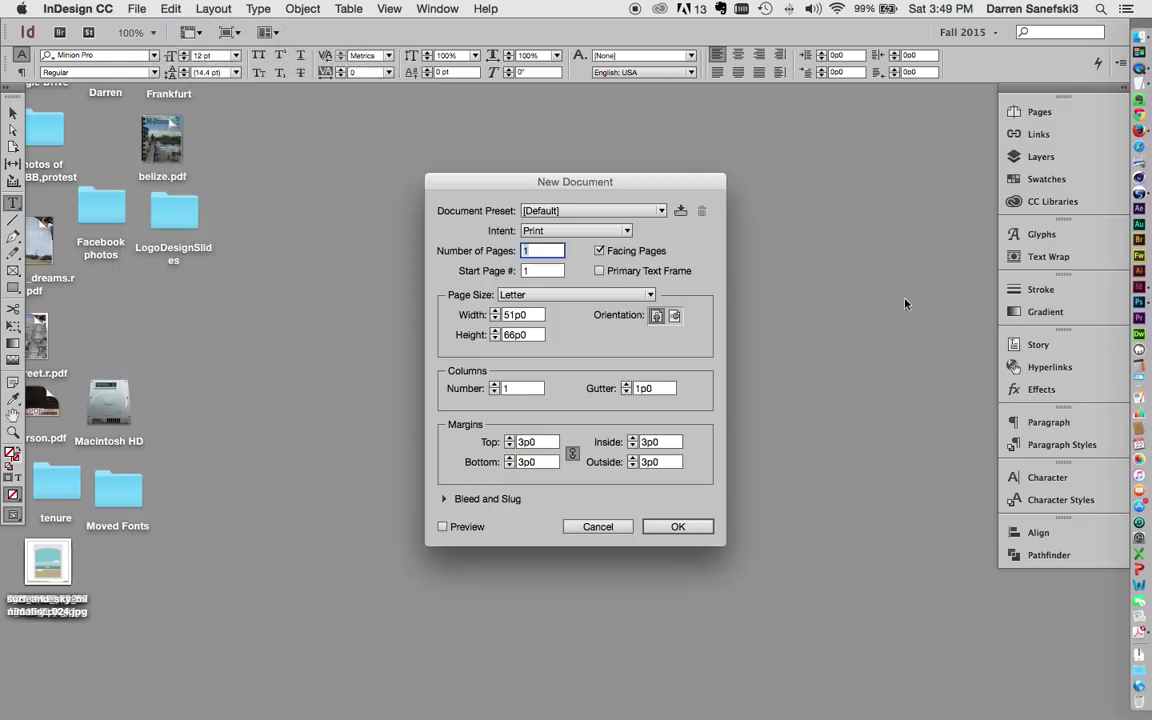
pyautogui.moveTo(824, 212)
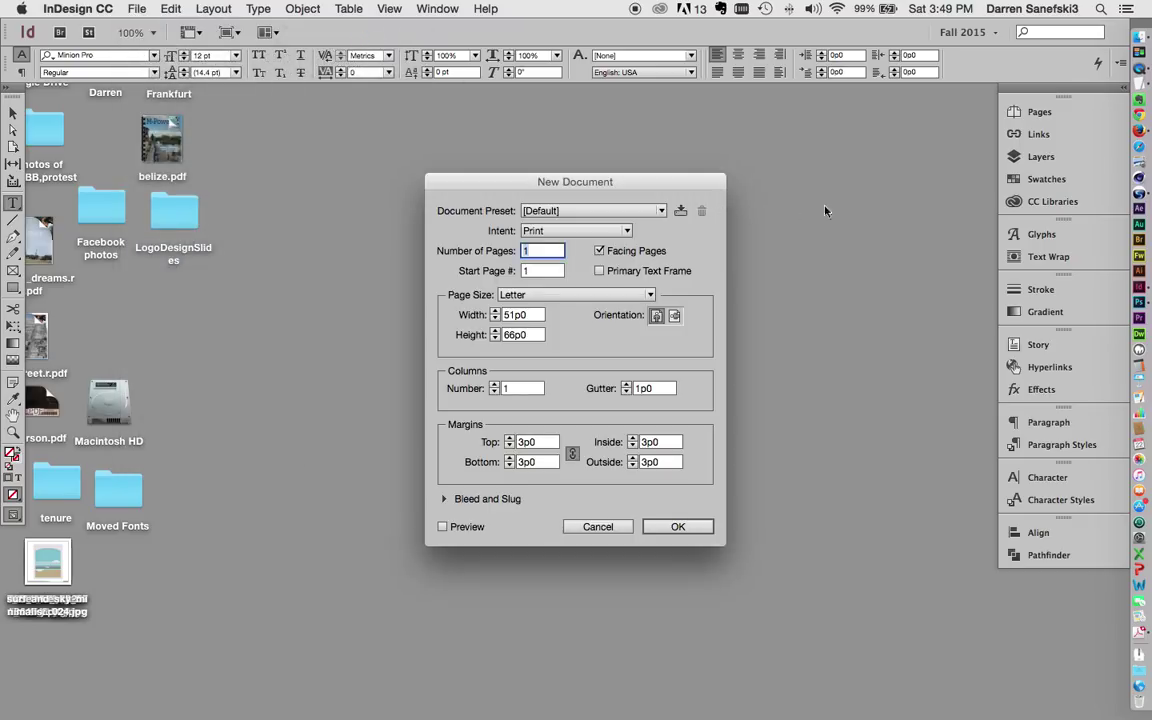
pyautogui.moveTo(850, 202)
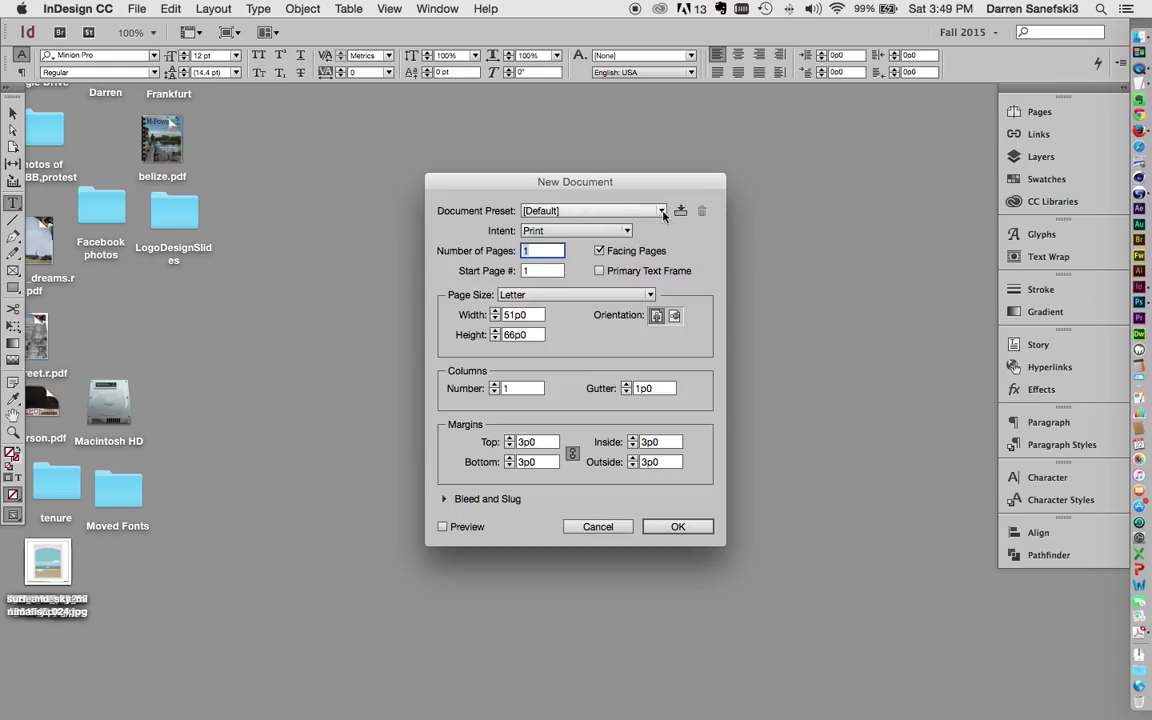
pyautogui.click(656, 210)
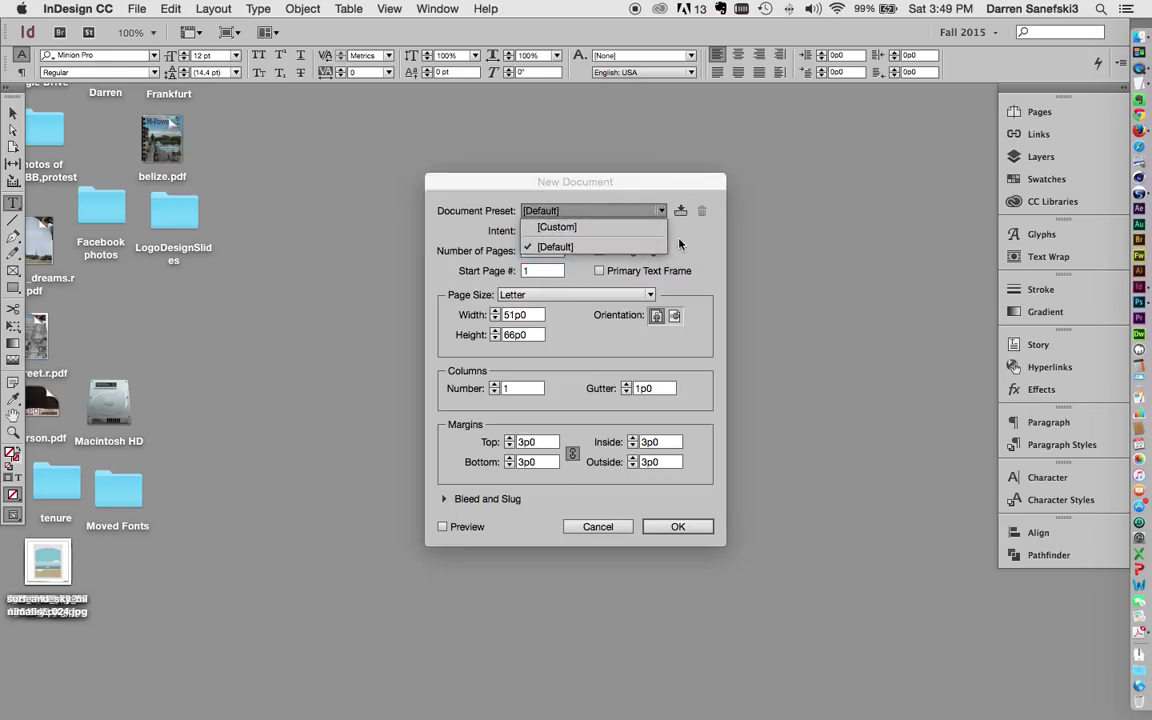
pyautogui.click(552, 246)
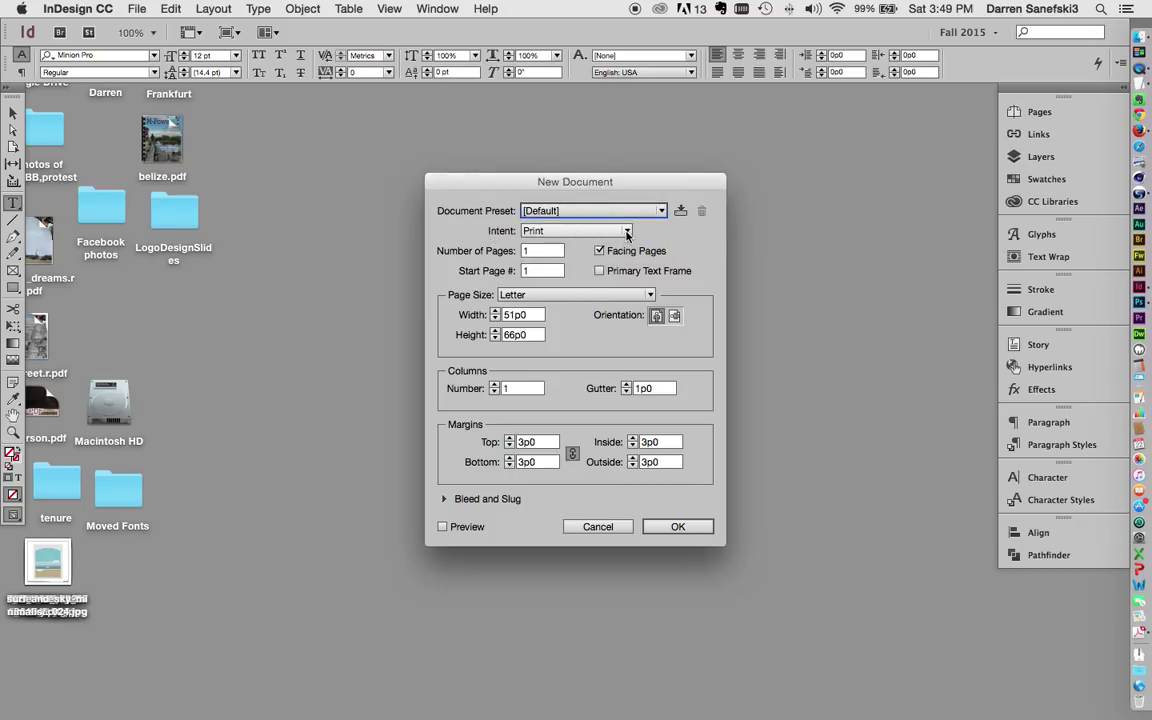
pyautogui.click(624, 232)
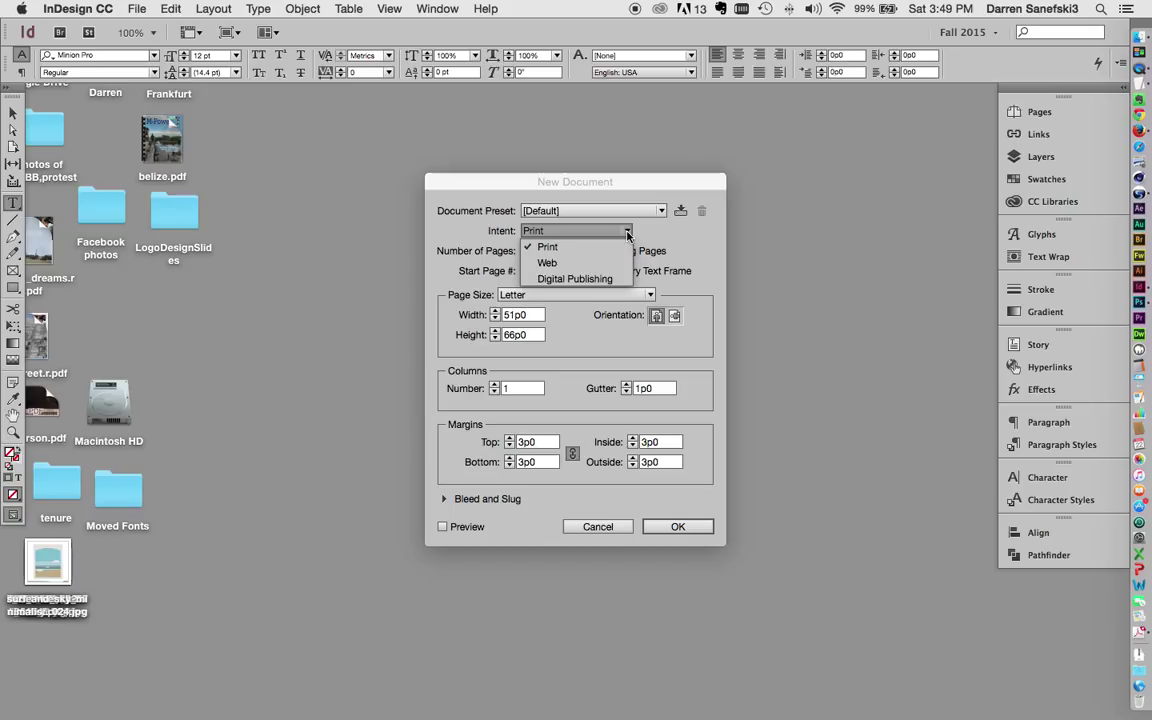
pyautogui.moveTo(548, 262)
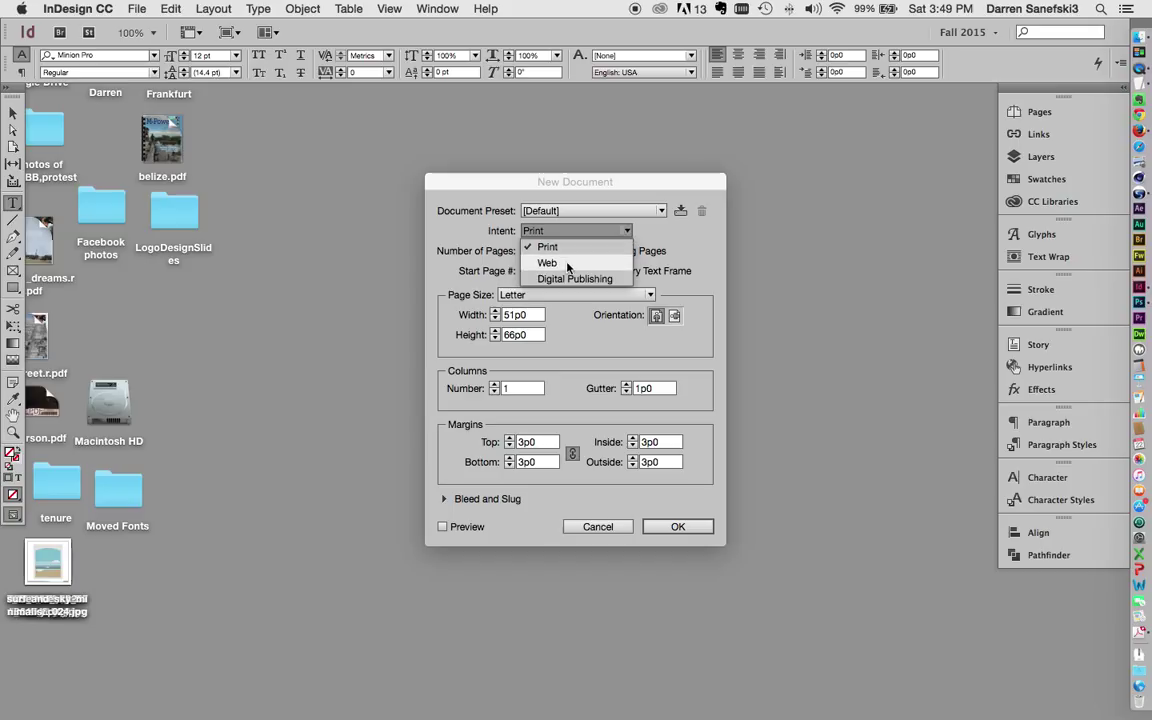
pyautogui.moveTo(600, 280)
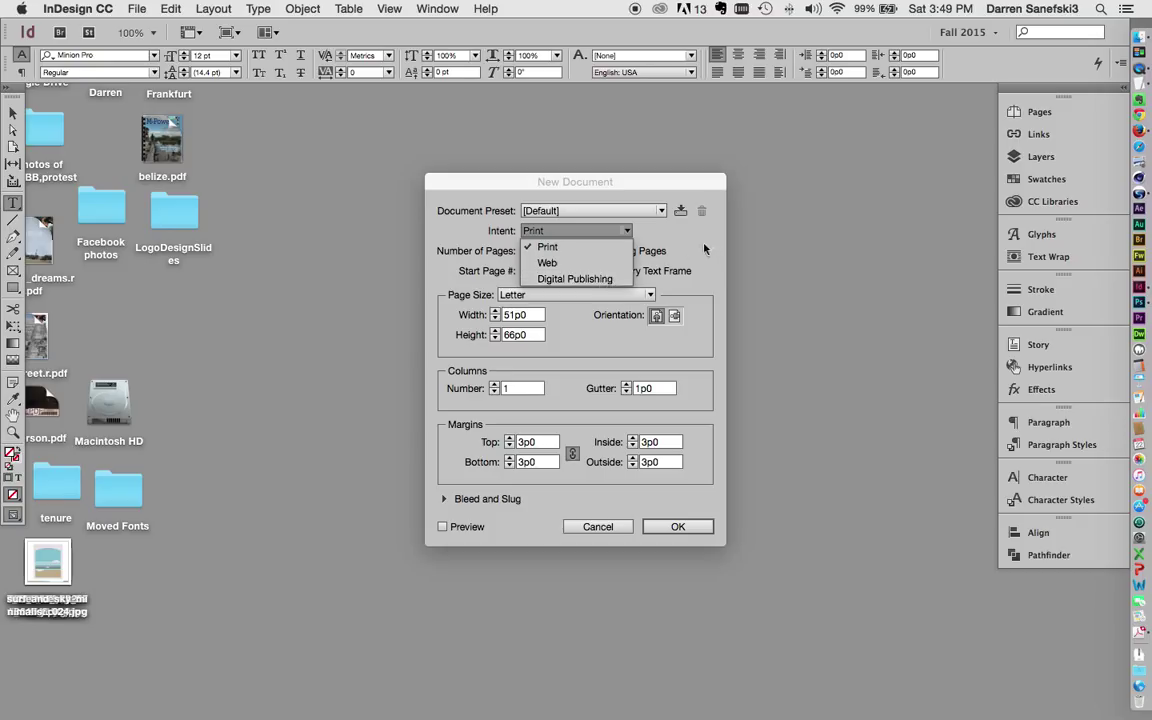
pyautogui.click(546, 246)
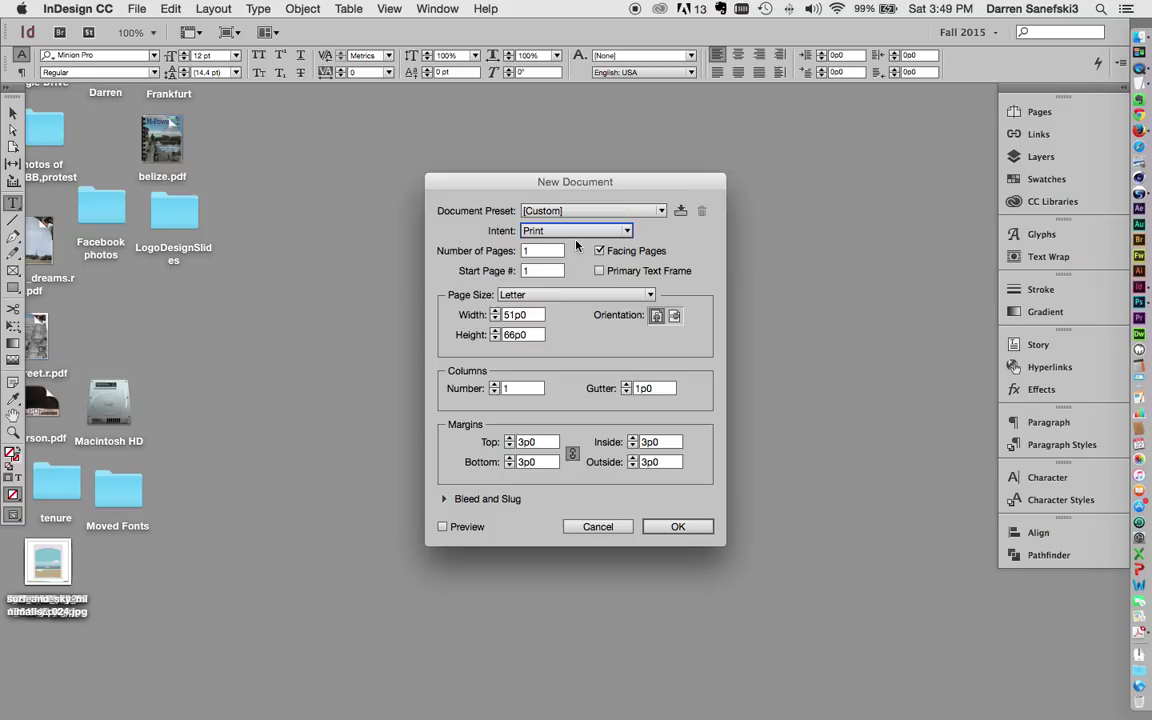
pyautogui.moveTo(504, 258)
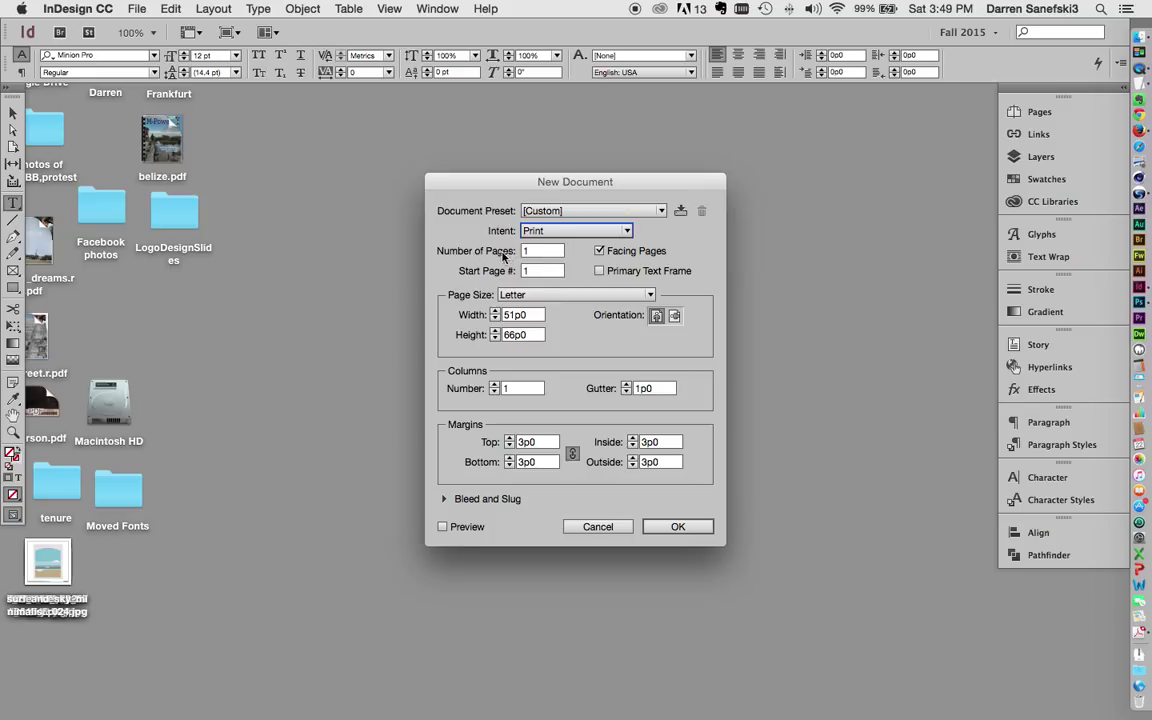
pyautogui.moveTo(468, 272)
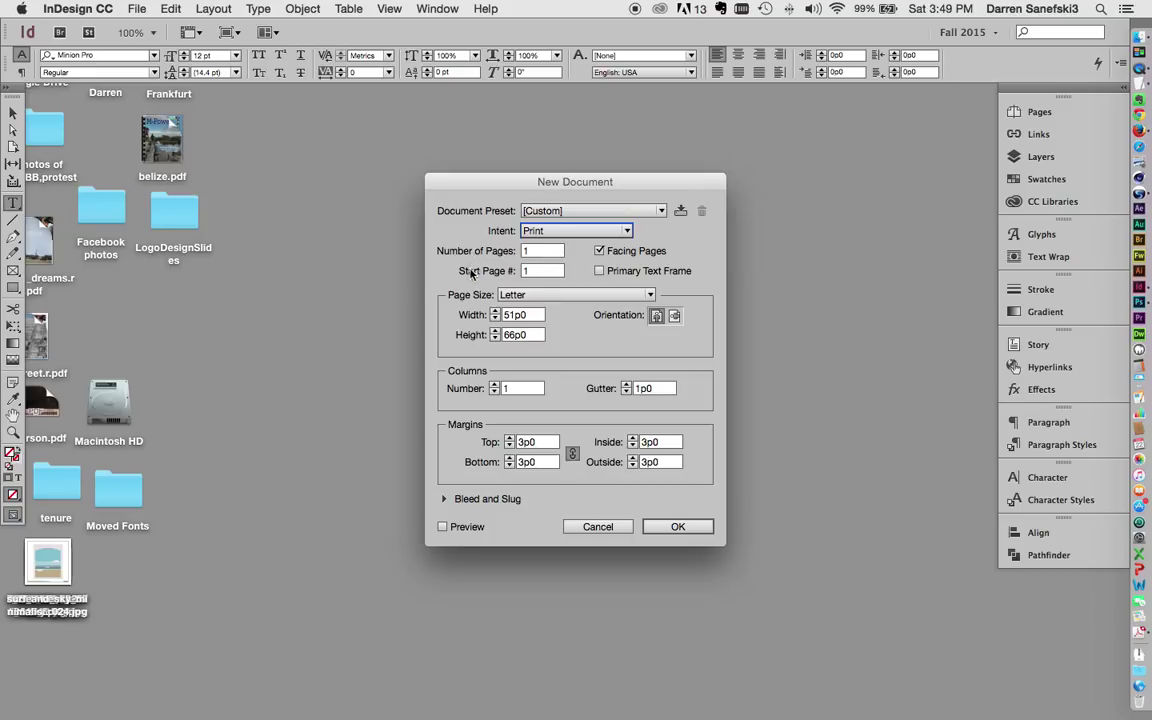
pyautogui.moveTo(544, 284)
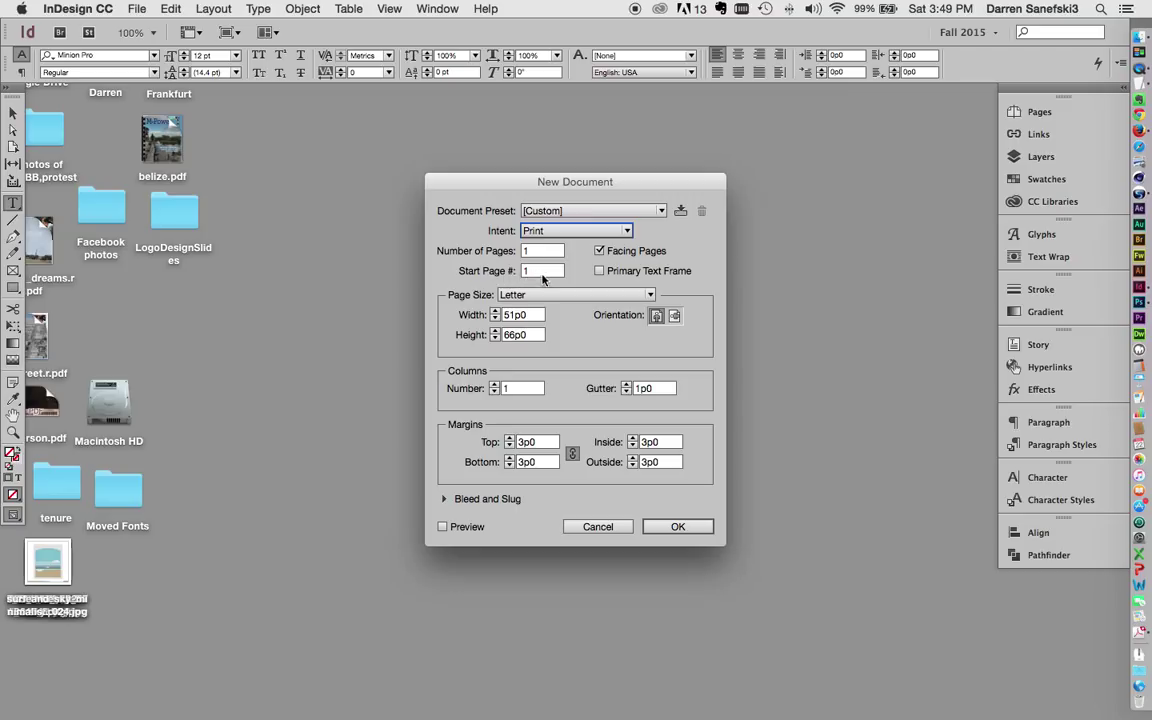
# Turn Facing Pages off and keep the page size at Letter in portrait orientation.
pyautogui.click(600, 250)
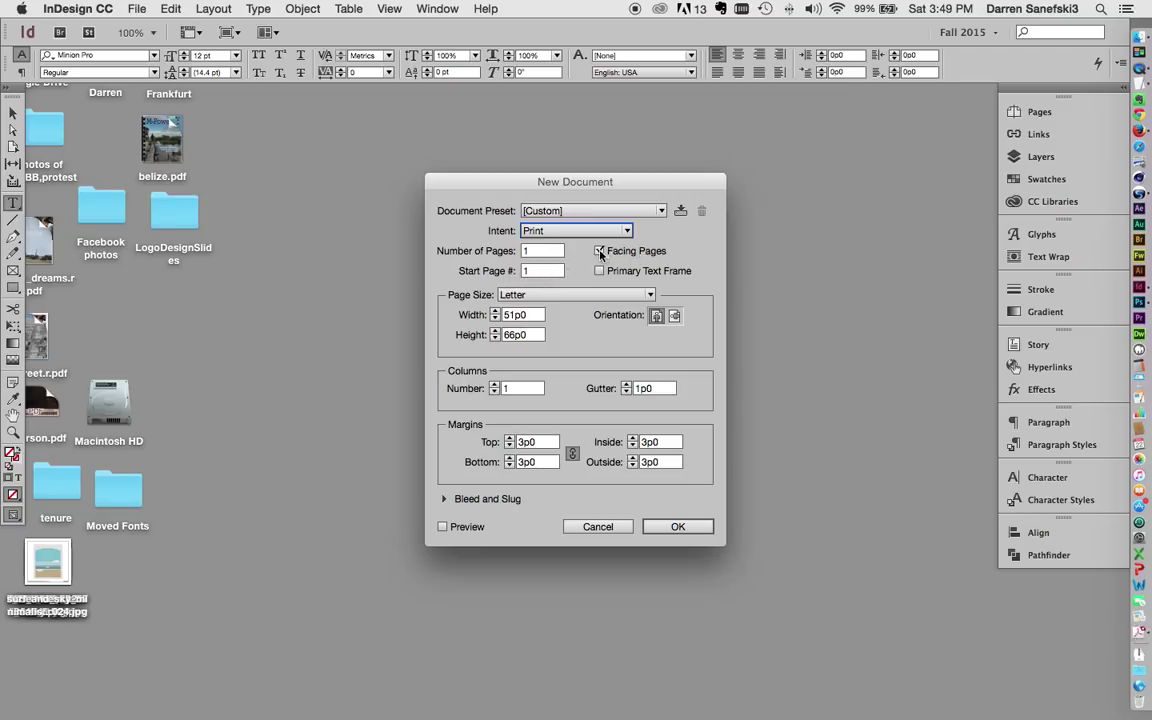
pyautogui.click(600, 252)
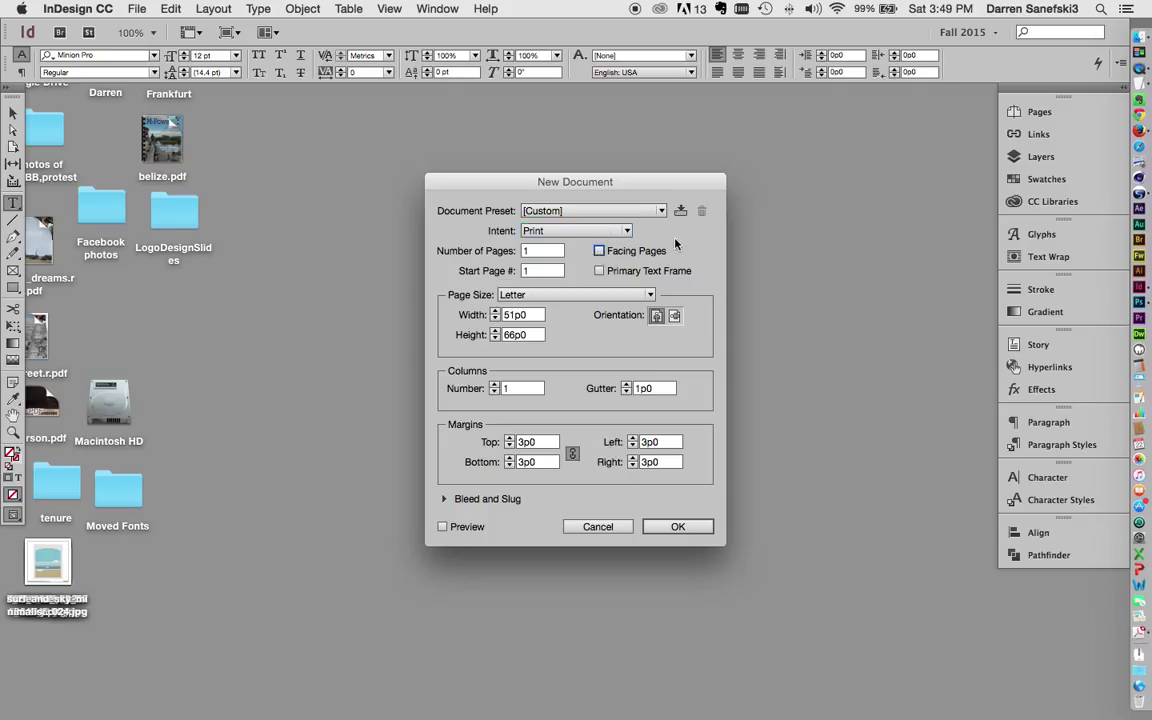
pyautogui.moveTo(680, 248)
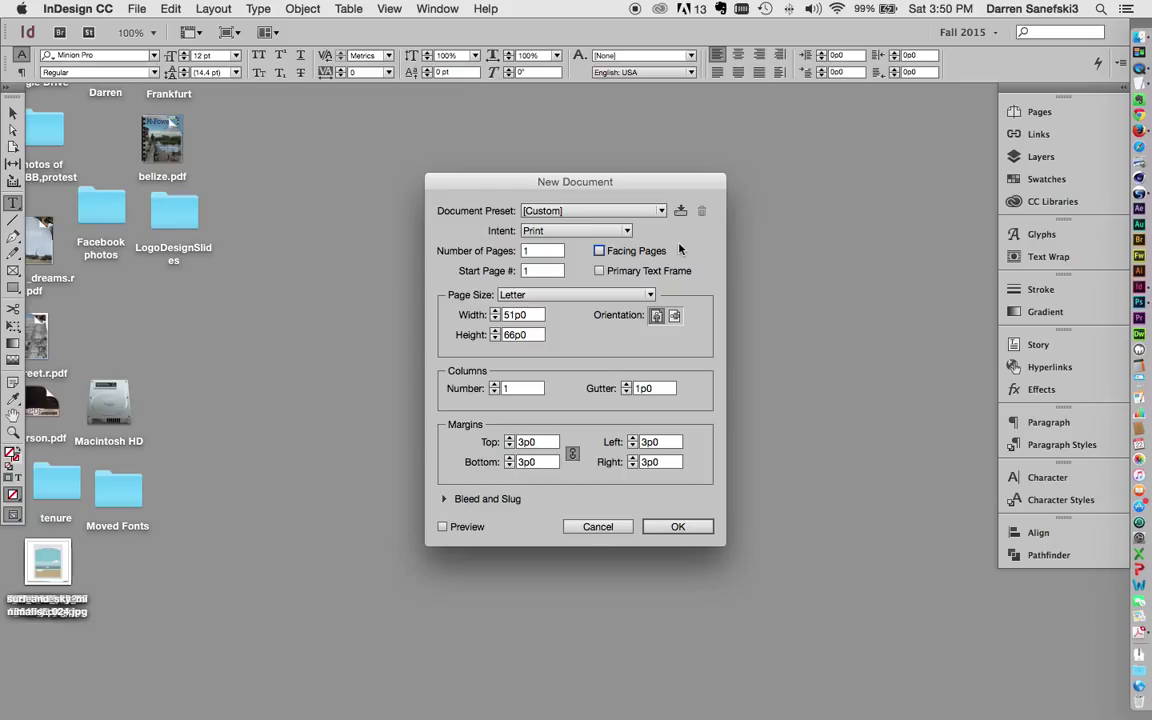
pyautogui.click(600, 252)
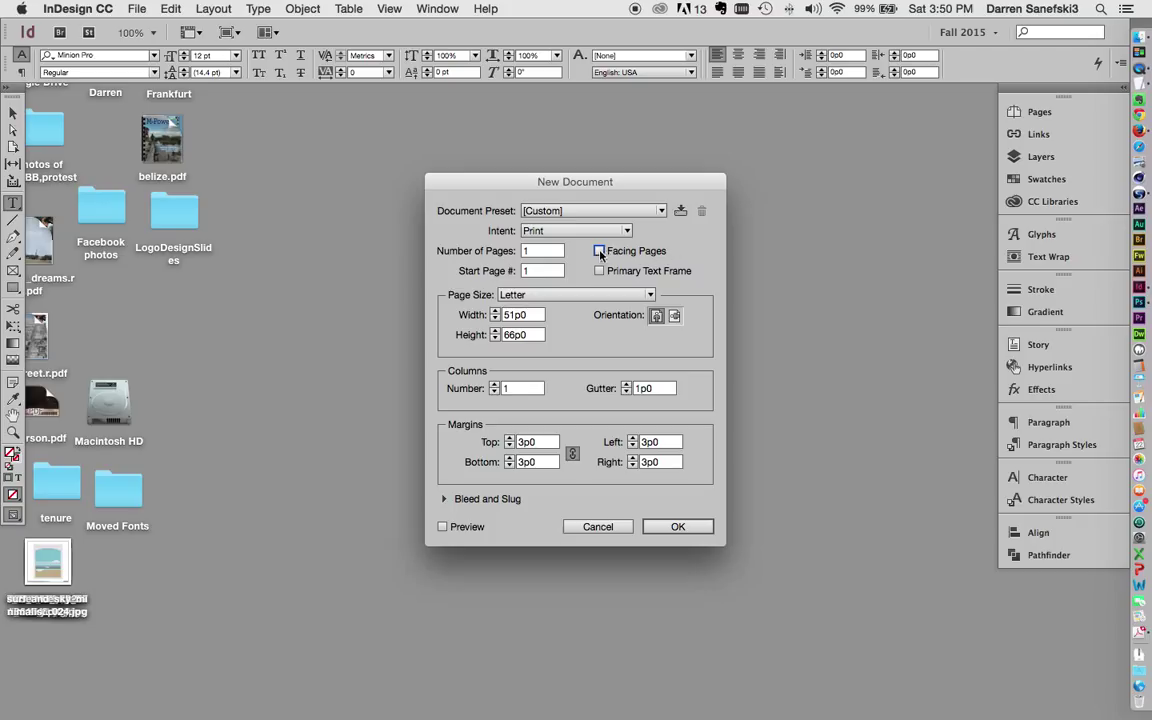
pyautogui.click(604, 252)
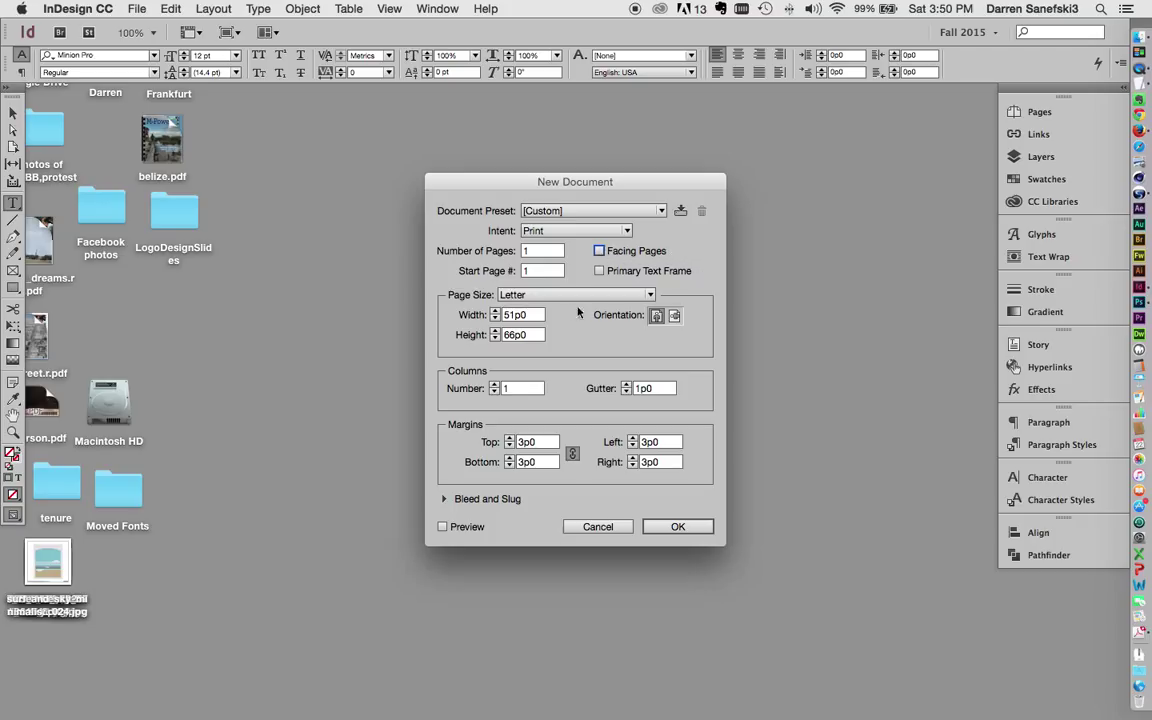
pyautogui.click(576, 294)
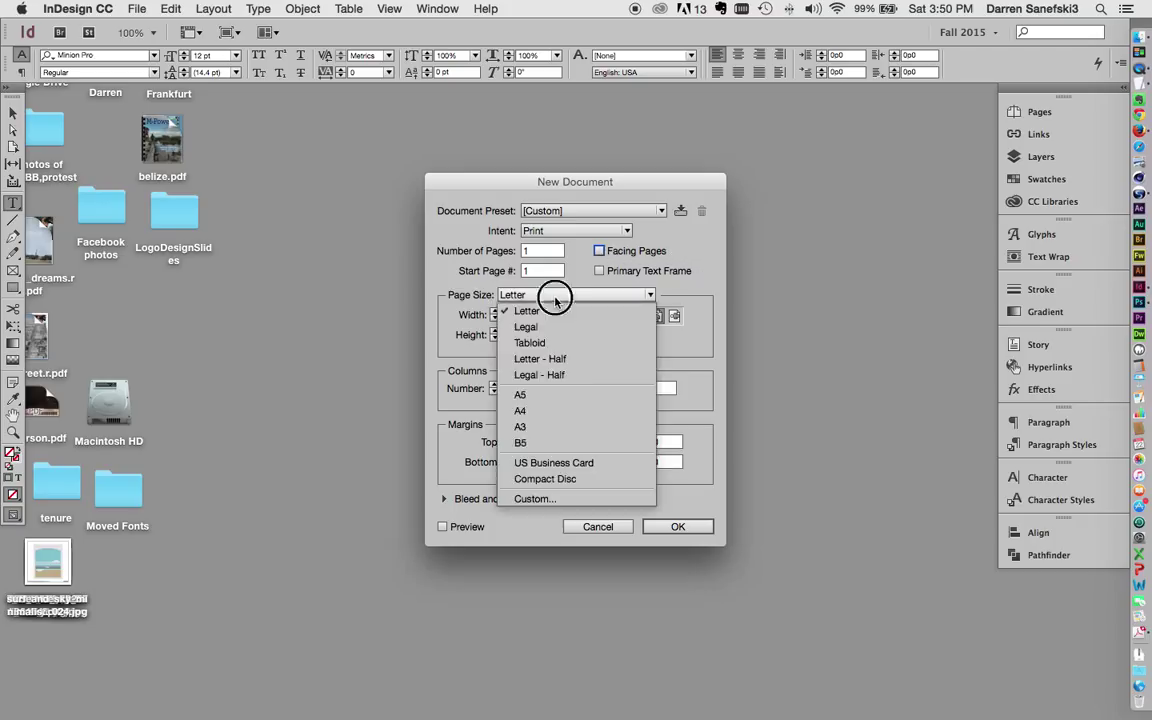
pyautogui.moveTo(556, 312)
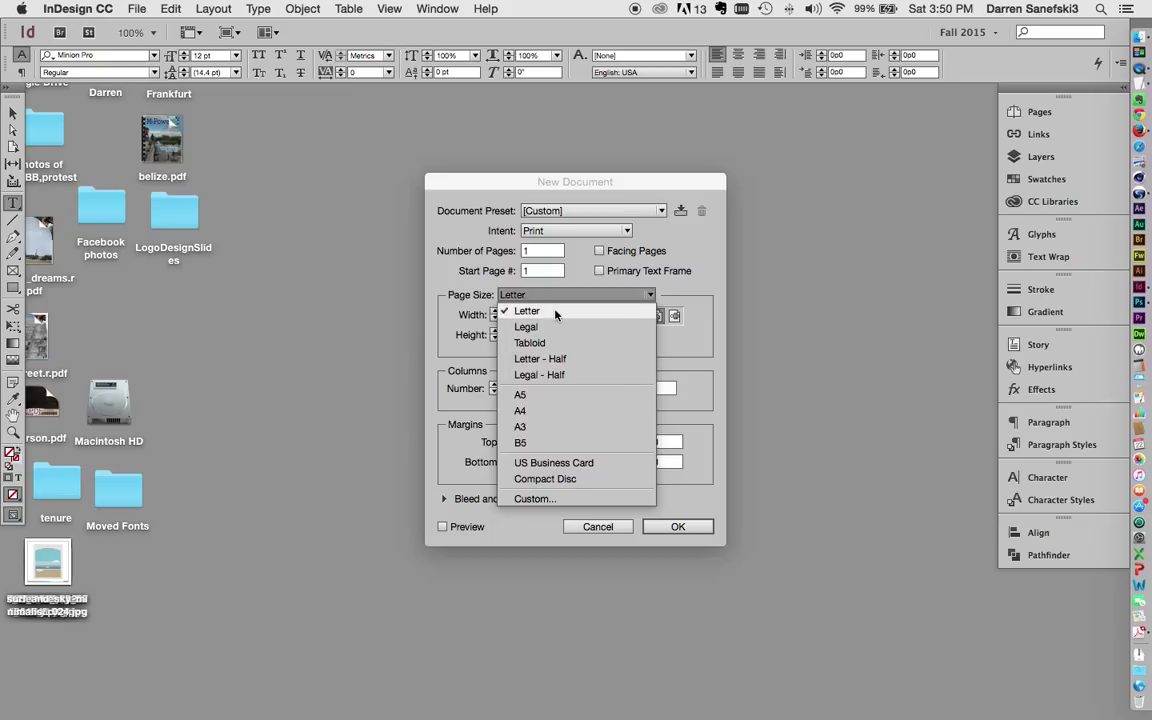
pyautogui.click(528, 310)
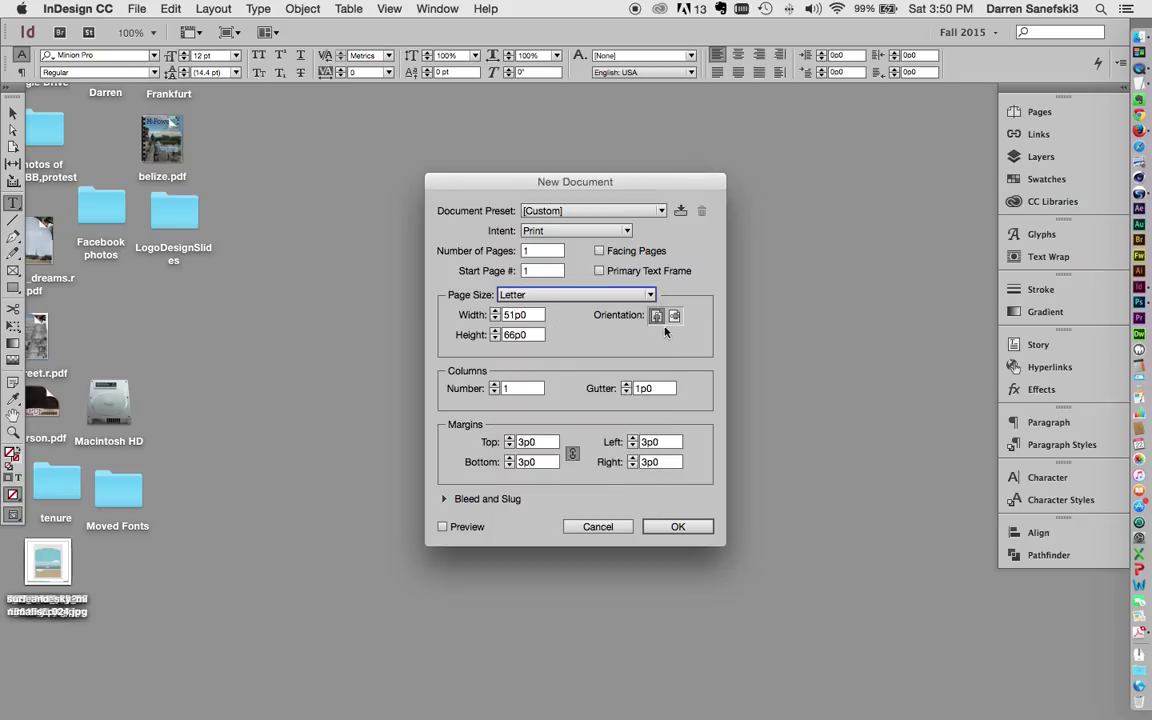
pyautogui.moveTo(656, 316)
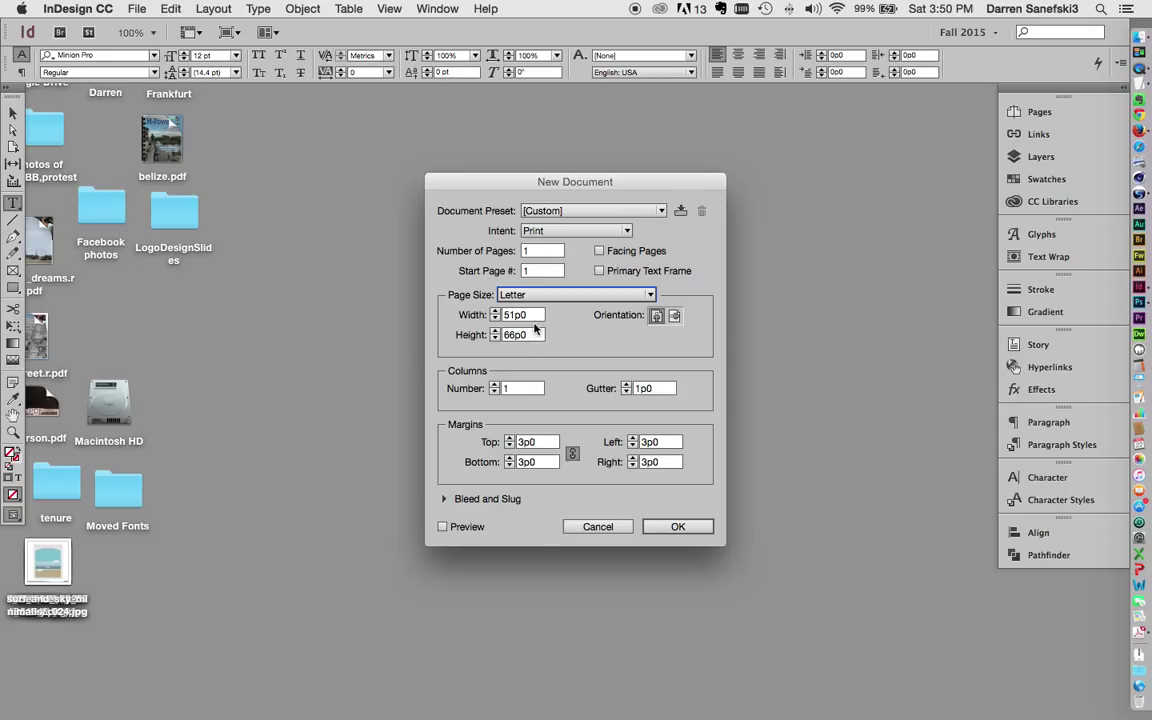
pyautogui.moveTo(548, 324)
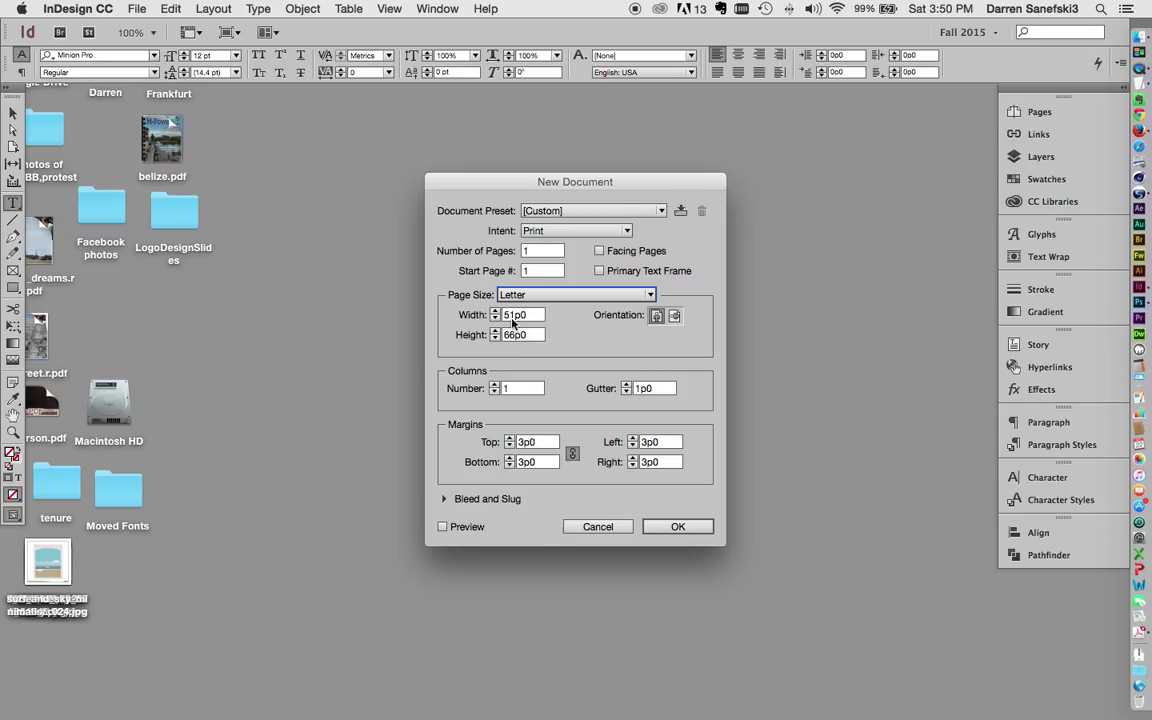
pyautogui.moveTo(508, 346)
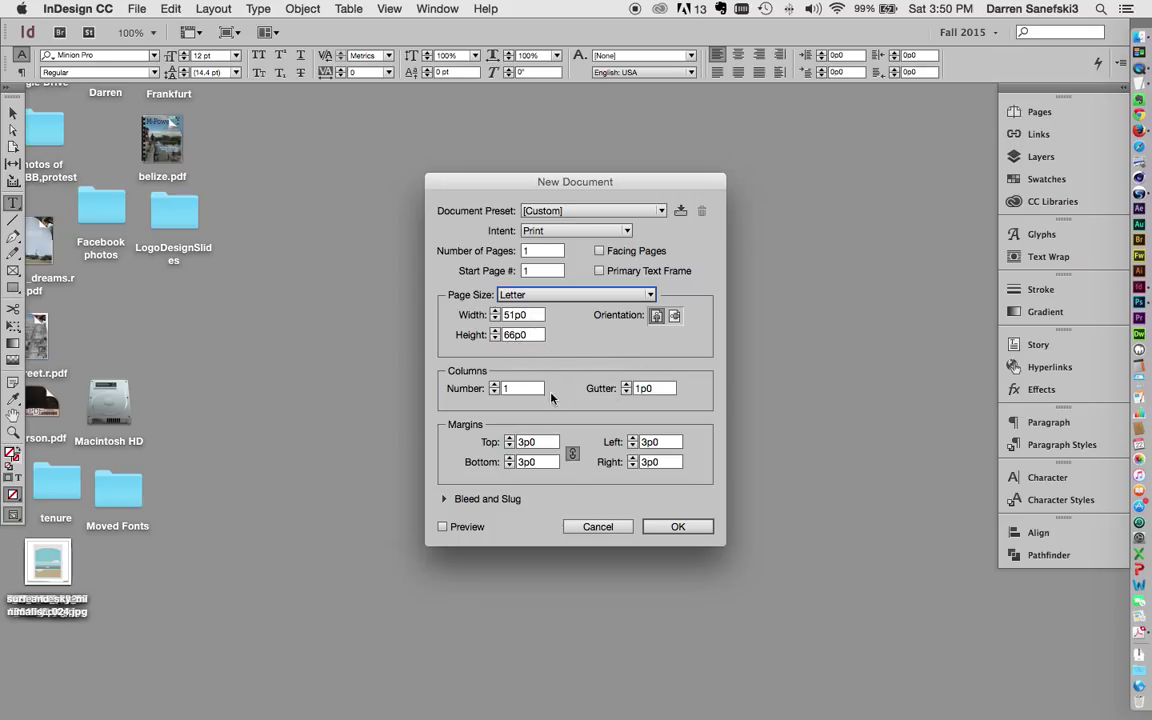
pyautogui.moveTo(520, 396)
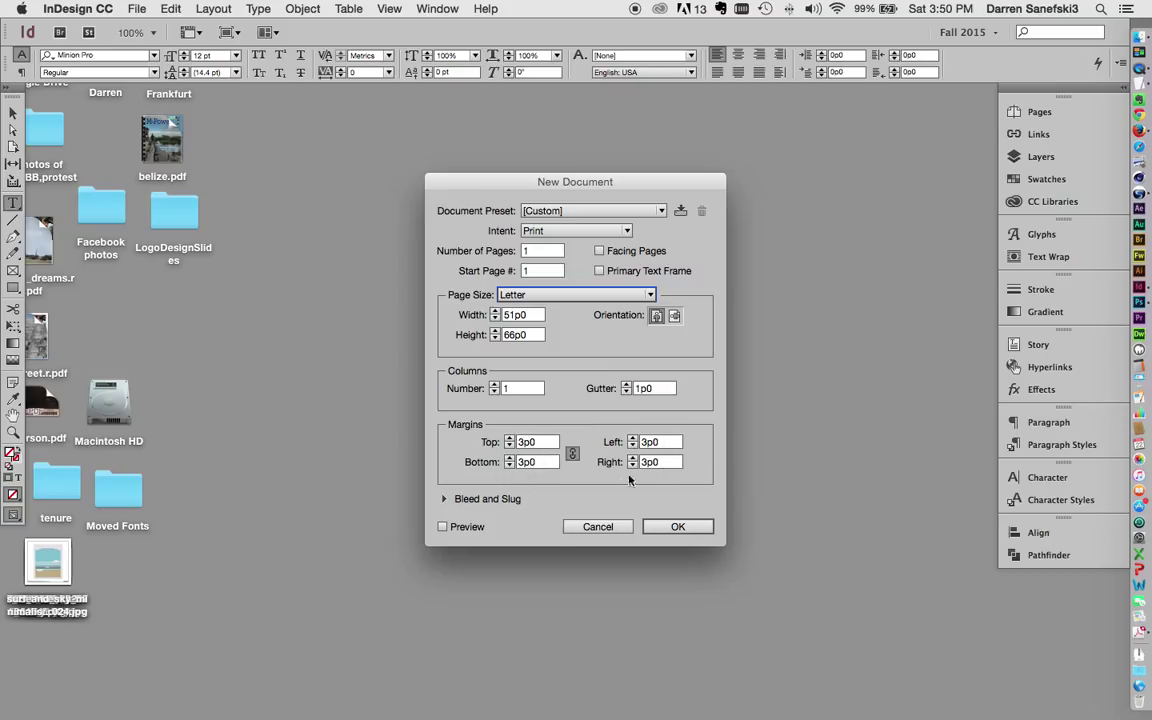
pyautogui.click(446, 500)
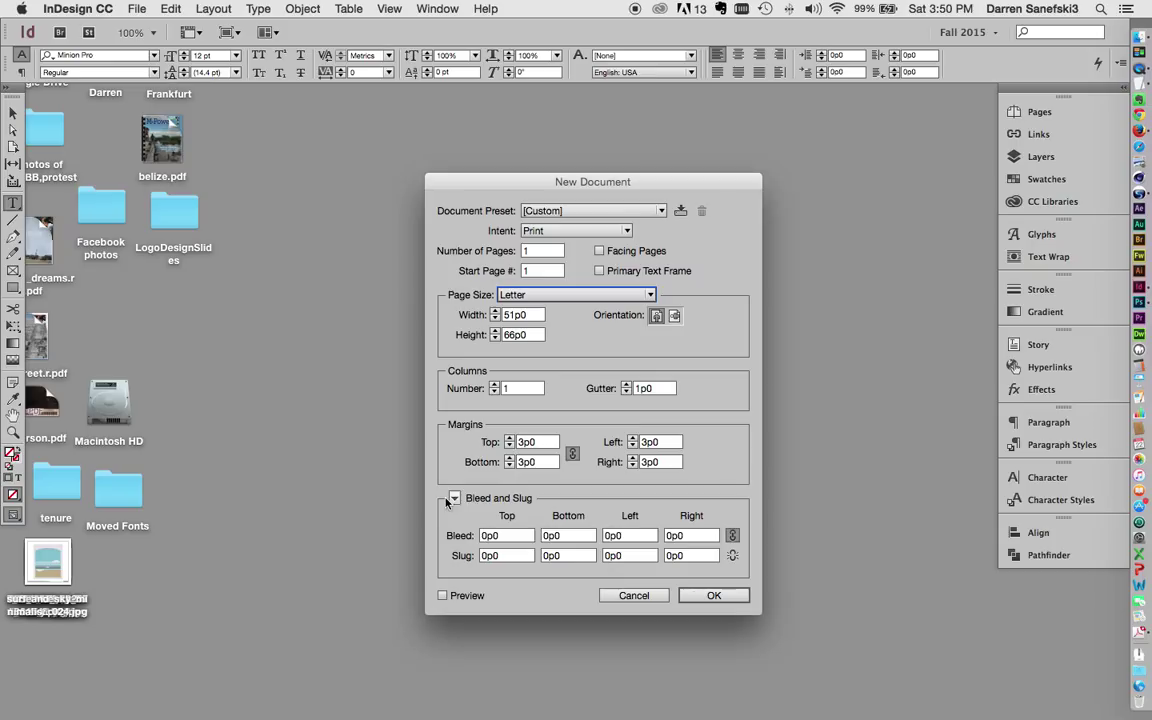
pyautogui.moveTo(436, 500)
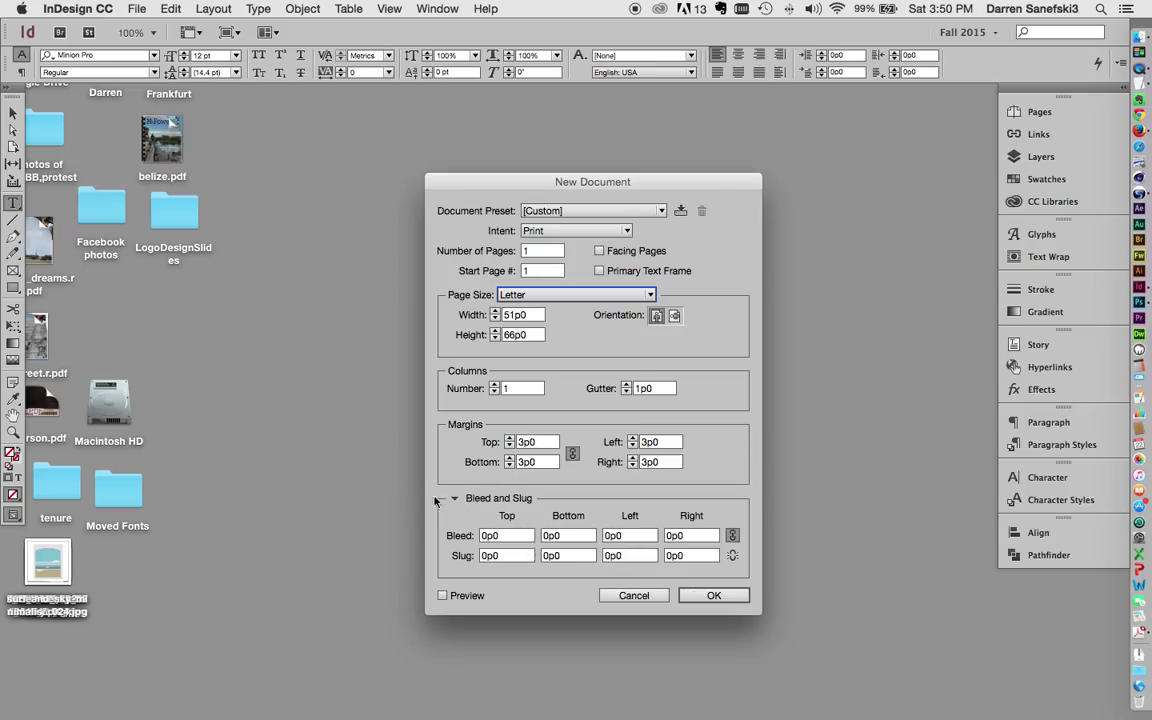
pyautogui.click(444, 500)
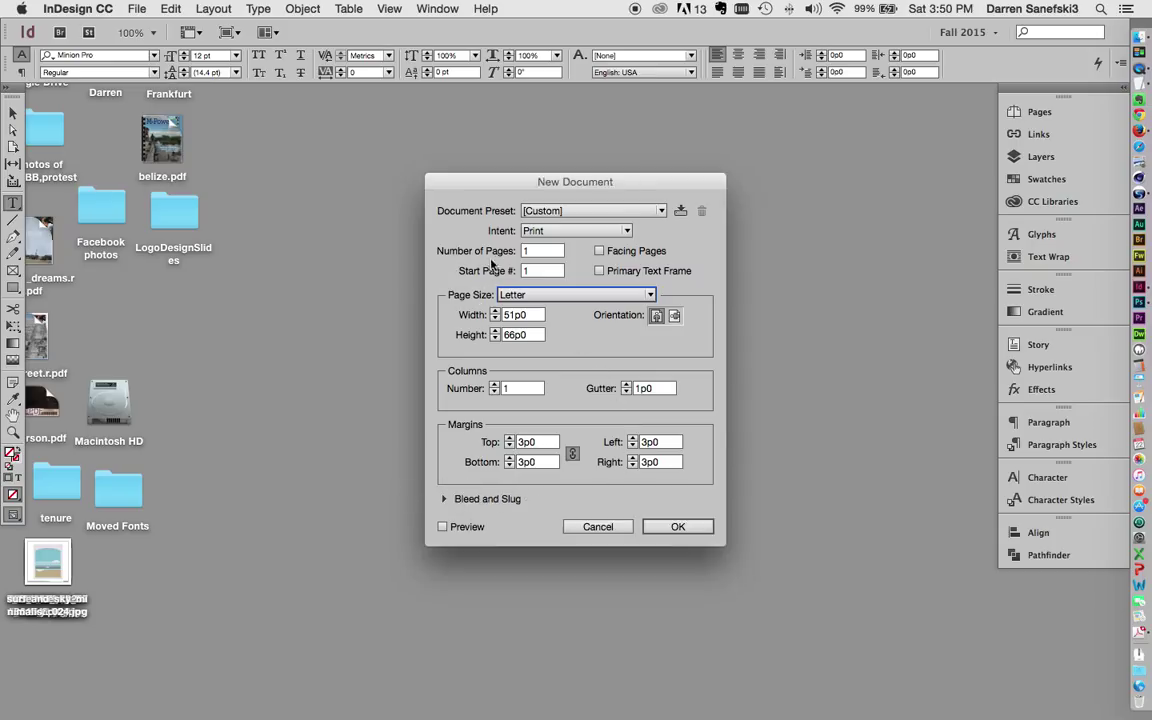
pyautogui.click(676, 526)
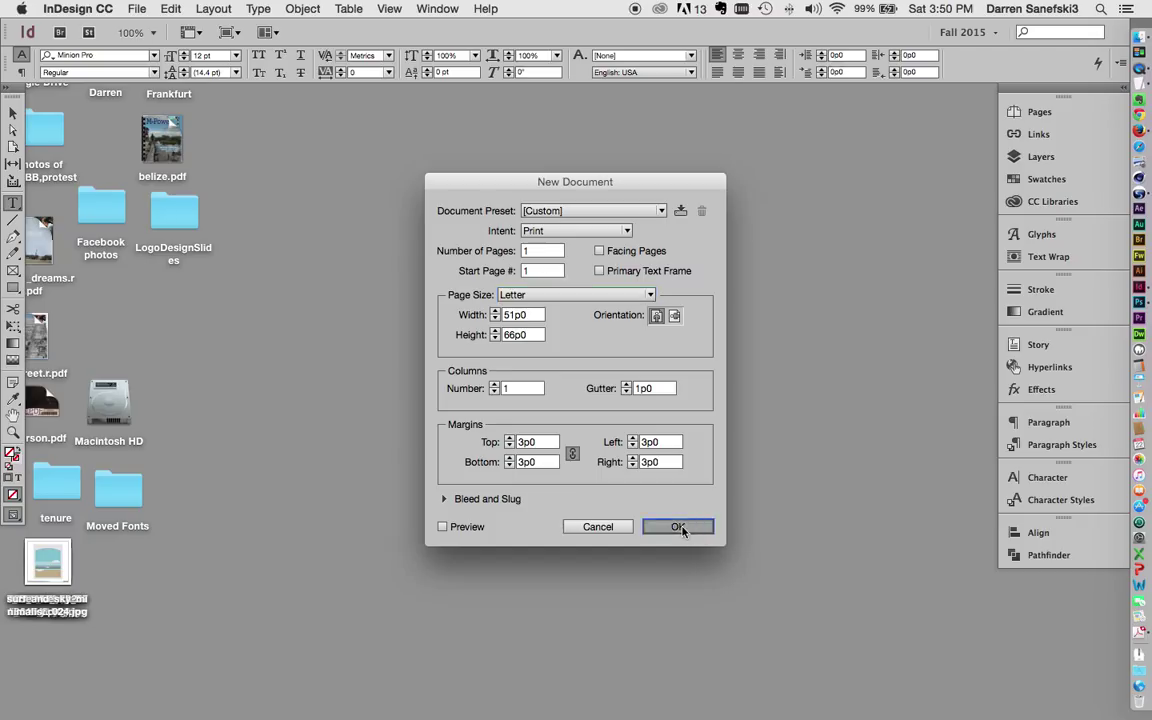
# Create the document, producing blank Letter page Untitled-2 with pink margin guides.
pyautogui.click(678, 526)
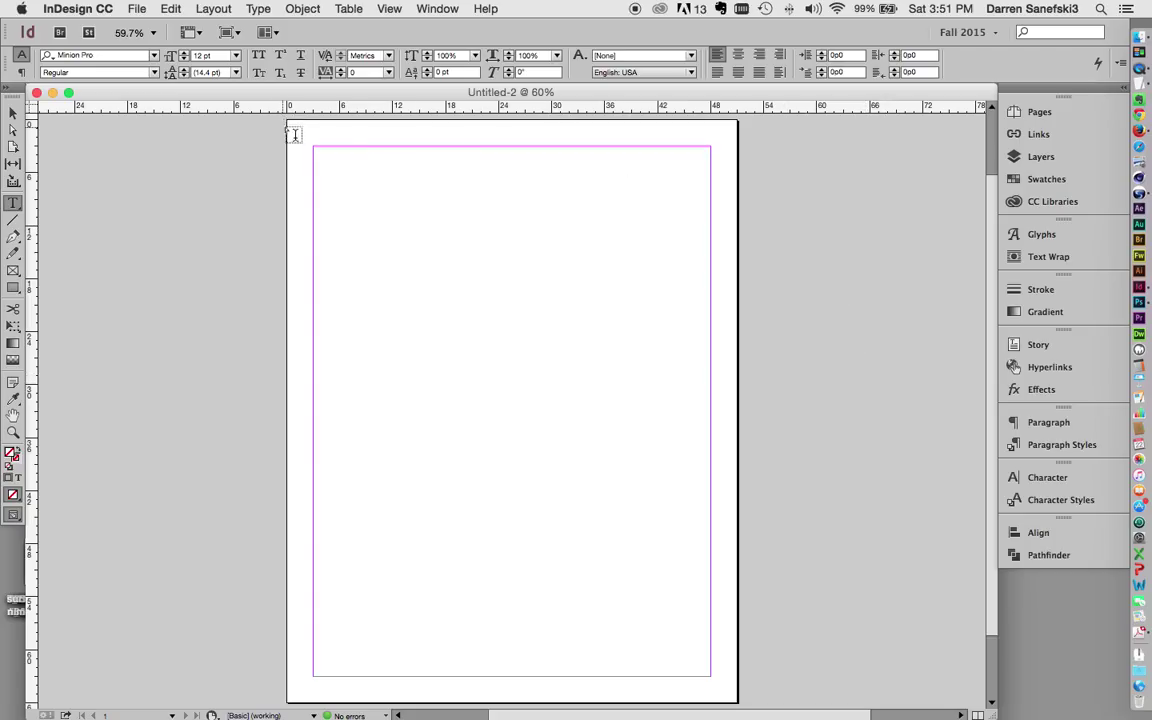
pyautogui.moveTo(720, 128)
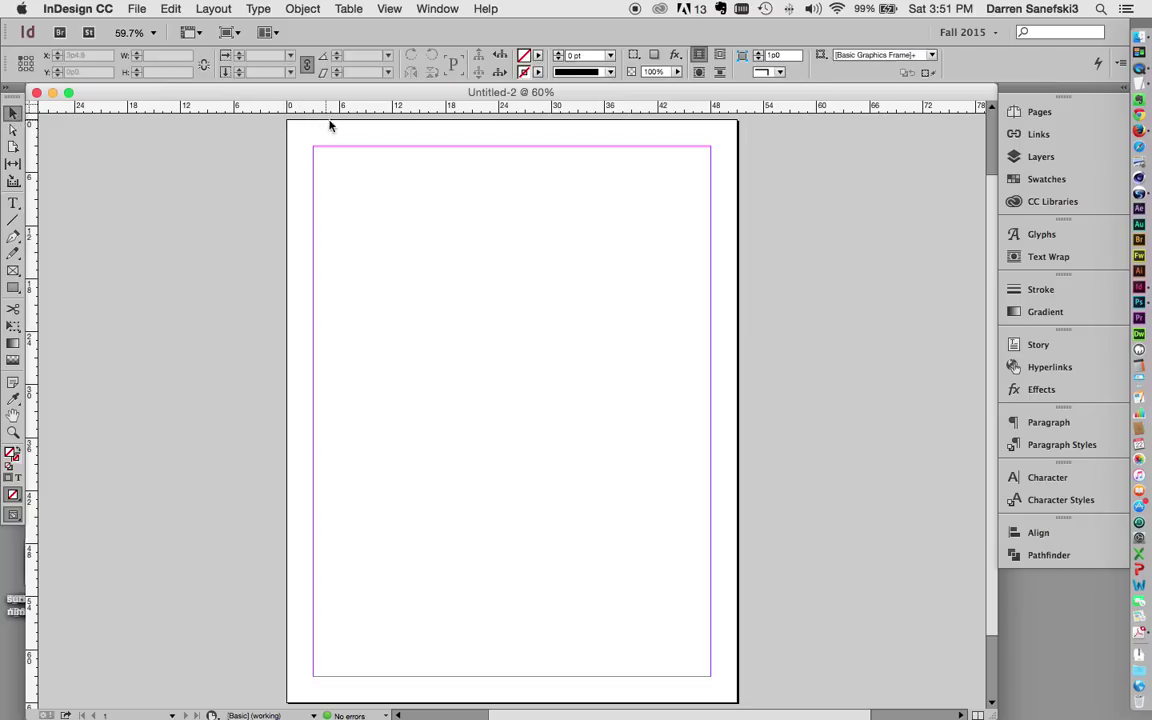
pyautogui.moveTo(670, 128)
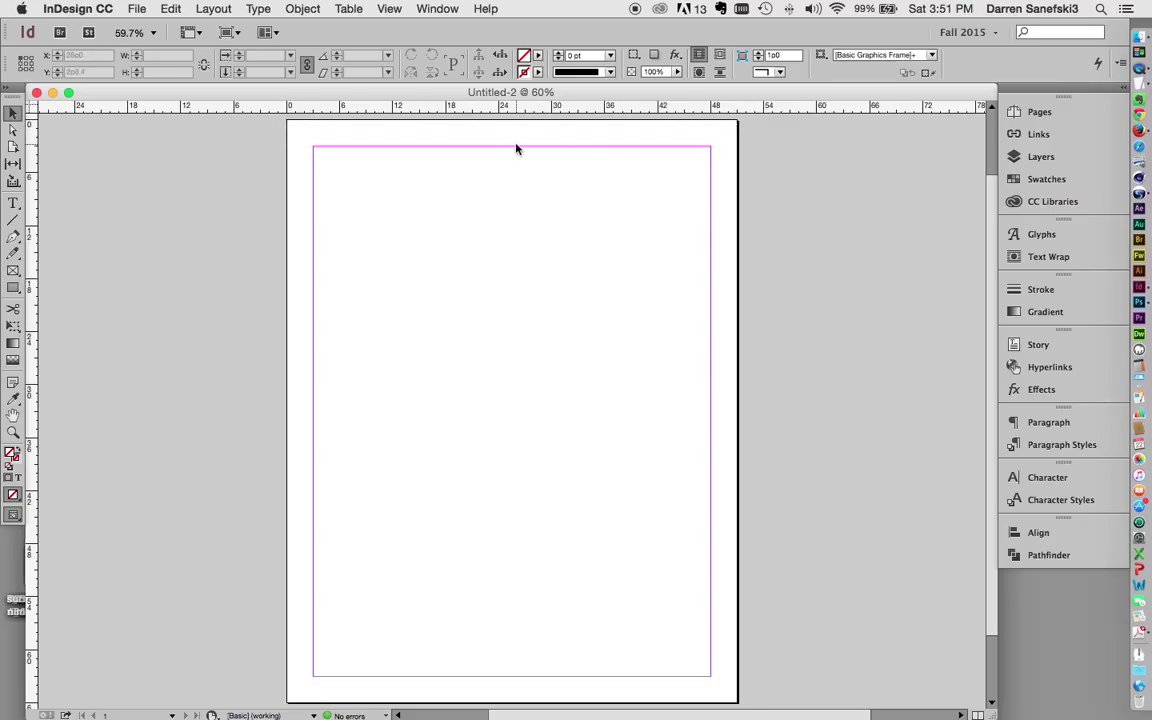
pyautogui.moveTo(708, 148)
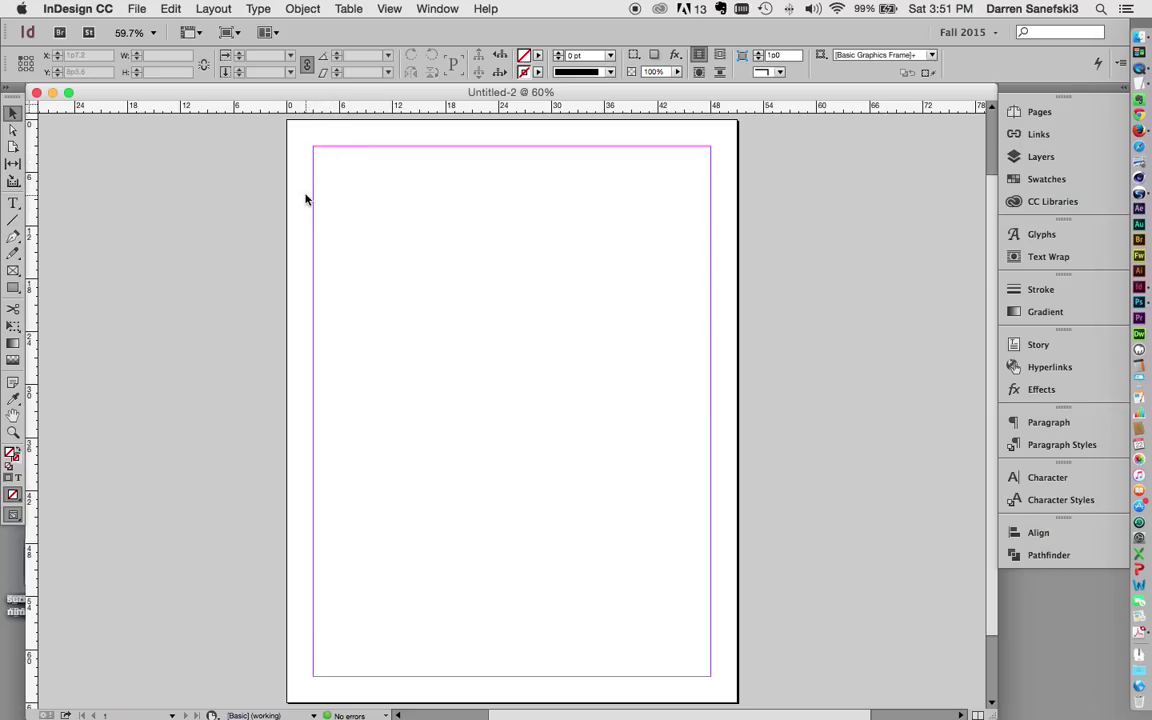
pyautogui.moveTo(356, 148)
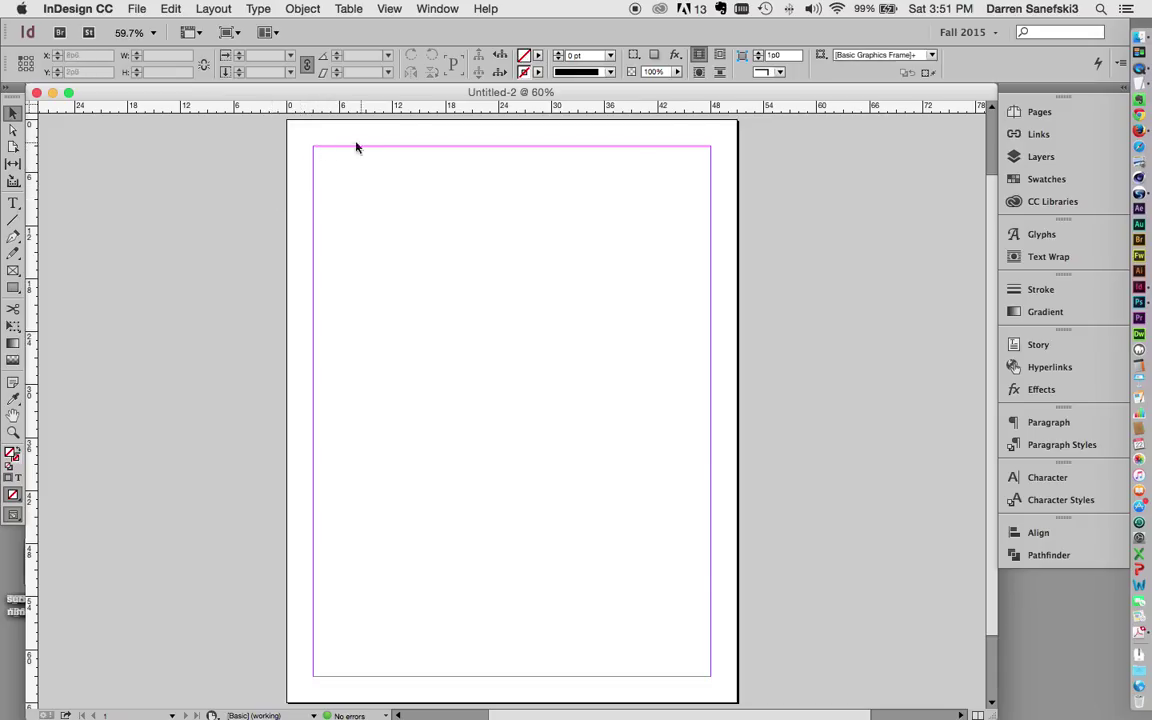